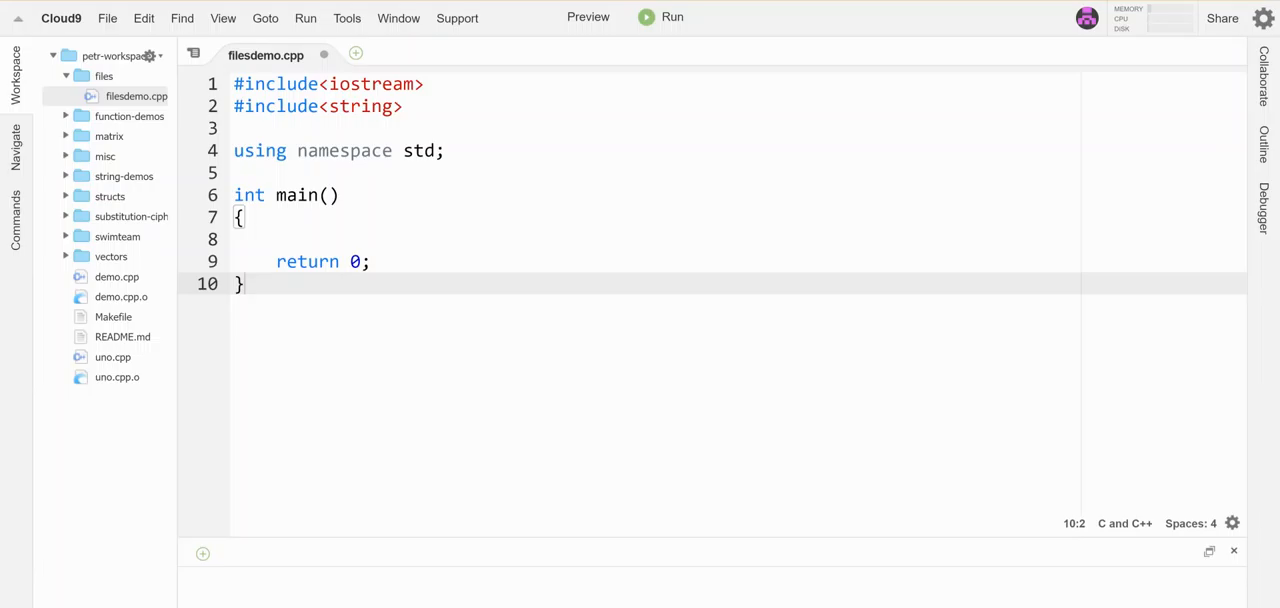
mouse_move(118, 116)
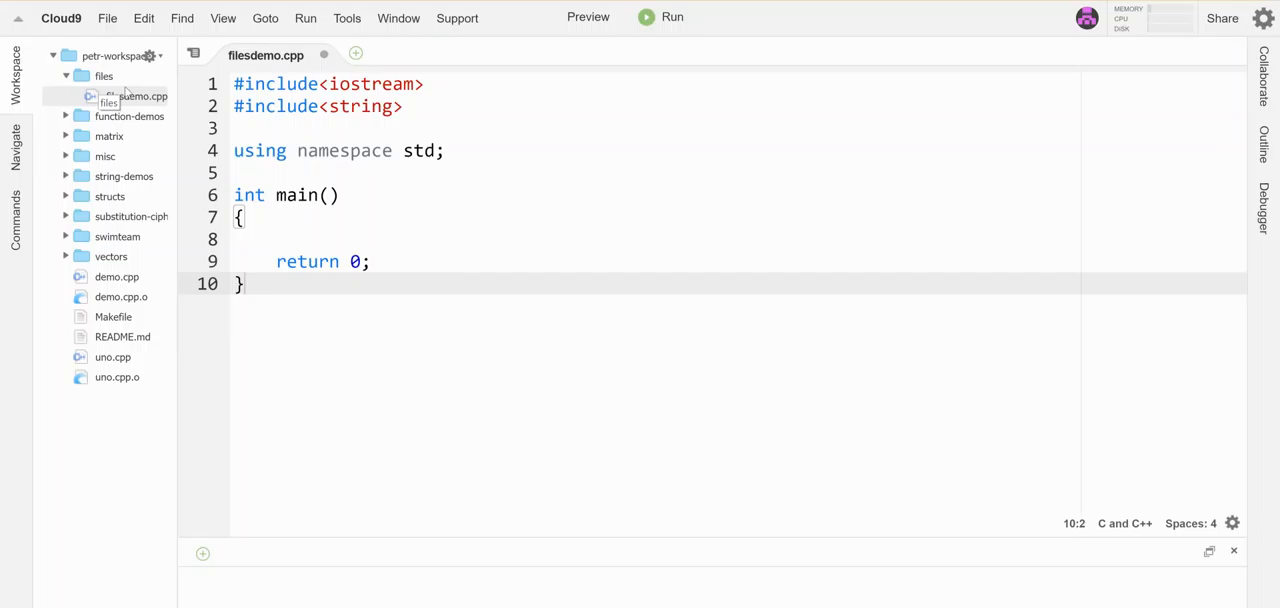
- Create a new file named sample.txt in the files folder and open it
left_click(96, 76)
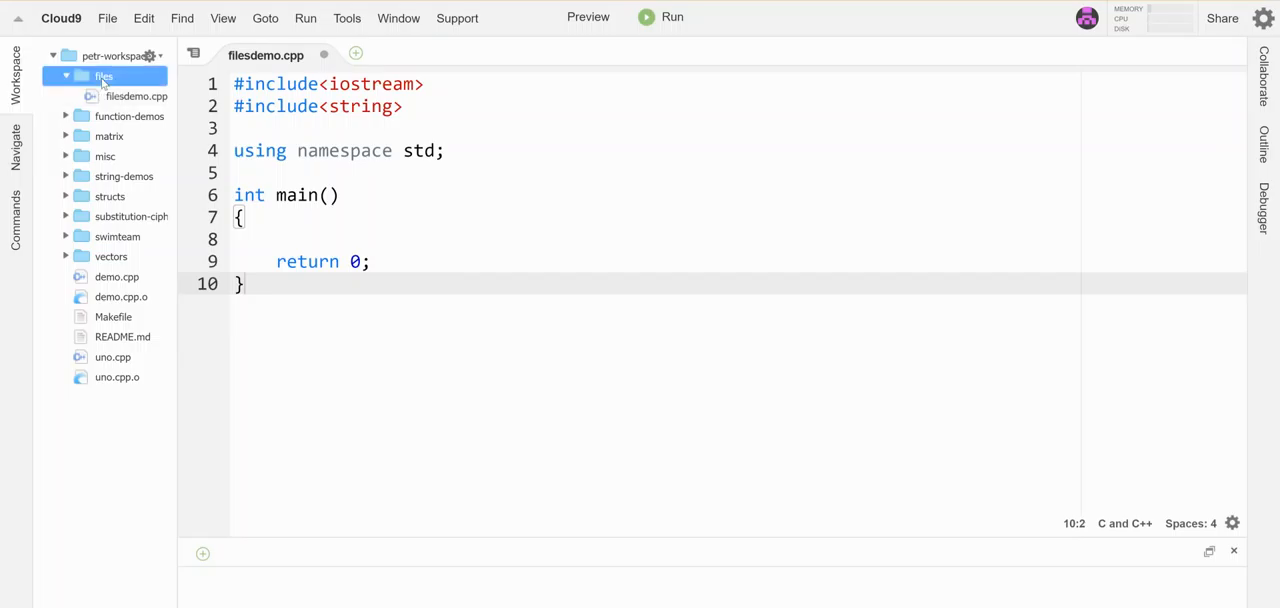
right_click(98, 76)
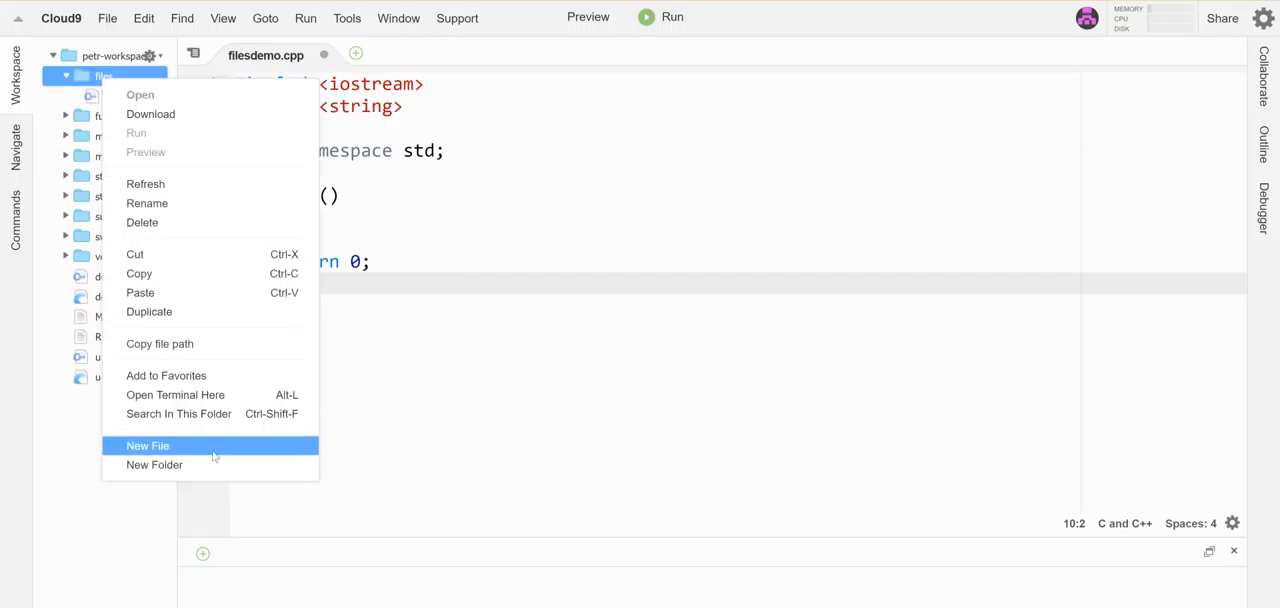
left_click(148, 444)
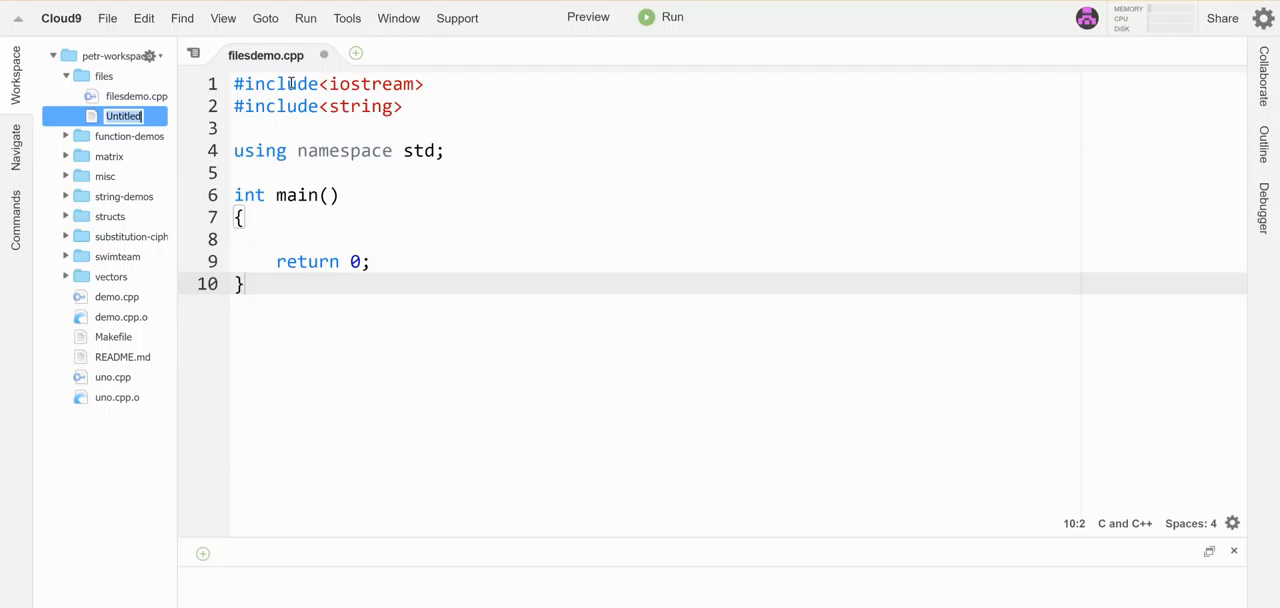
type("sample.txt")
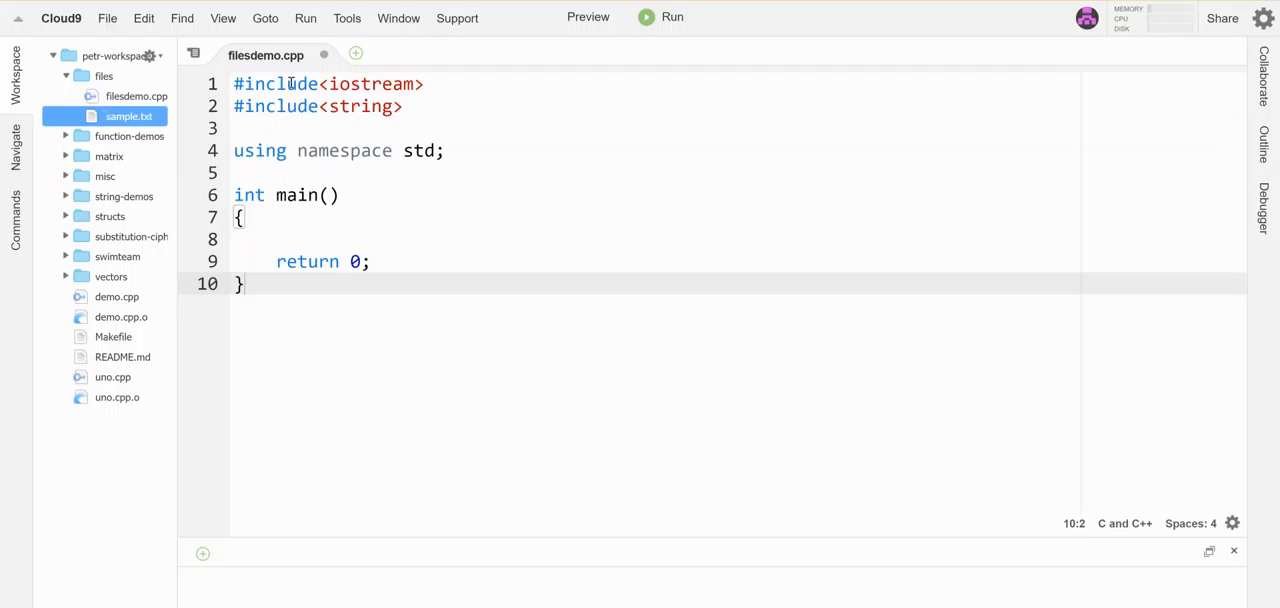
double_click(128, 116)
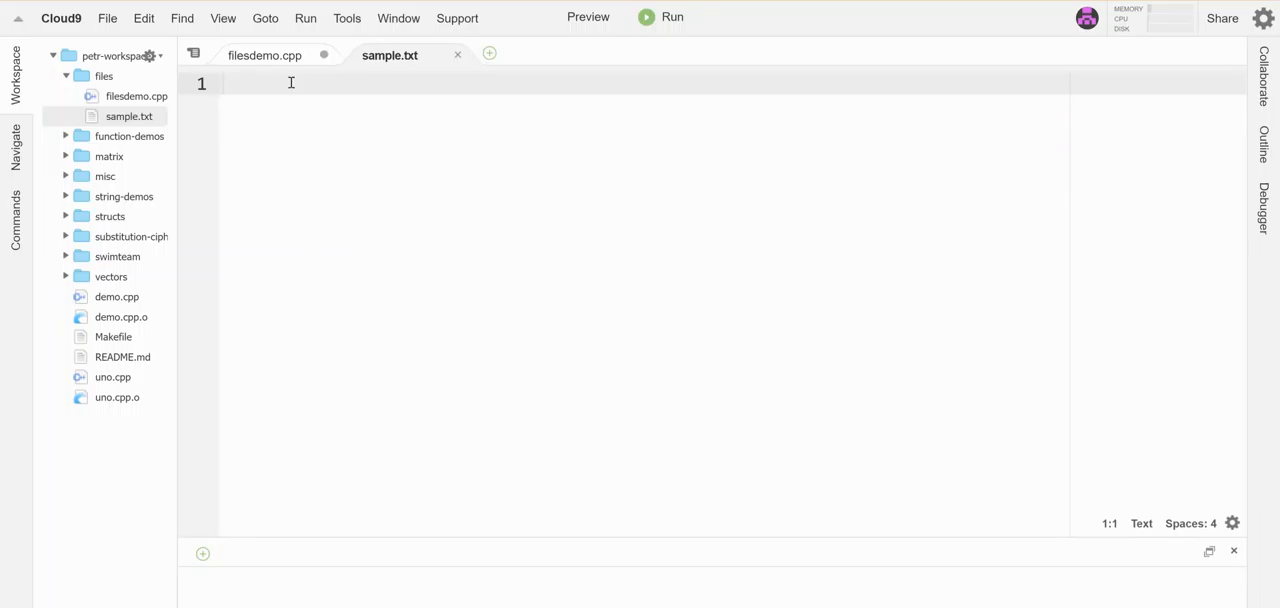
- Write the sample text lines into sample.txt and return to filesdemo.cpp
type("This is the te")
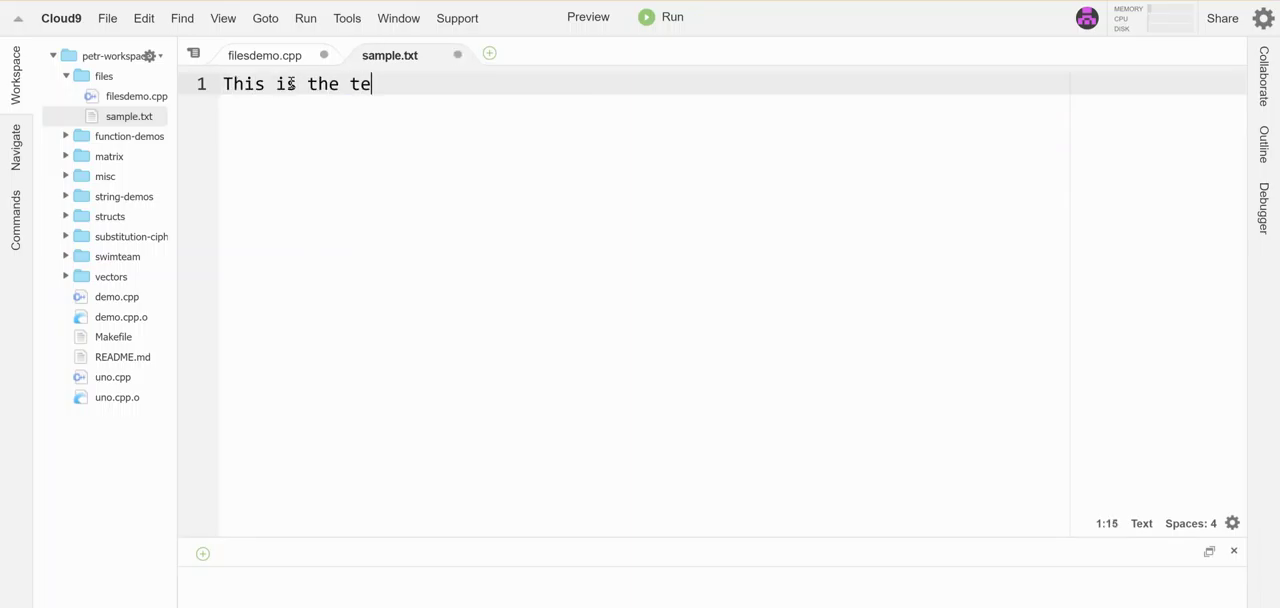
type("xt inside my sample file.")
type("Here is")
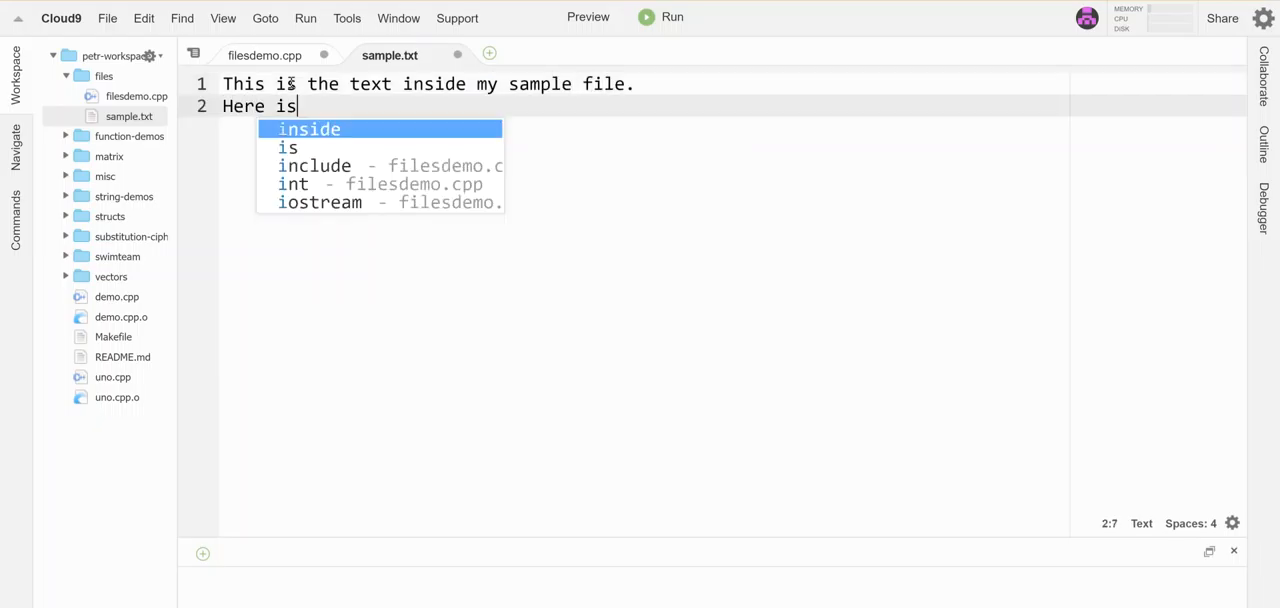
type("a second line of te")
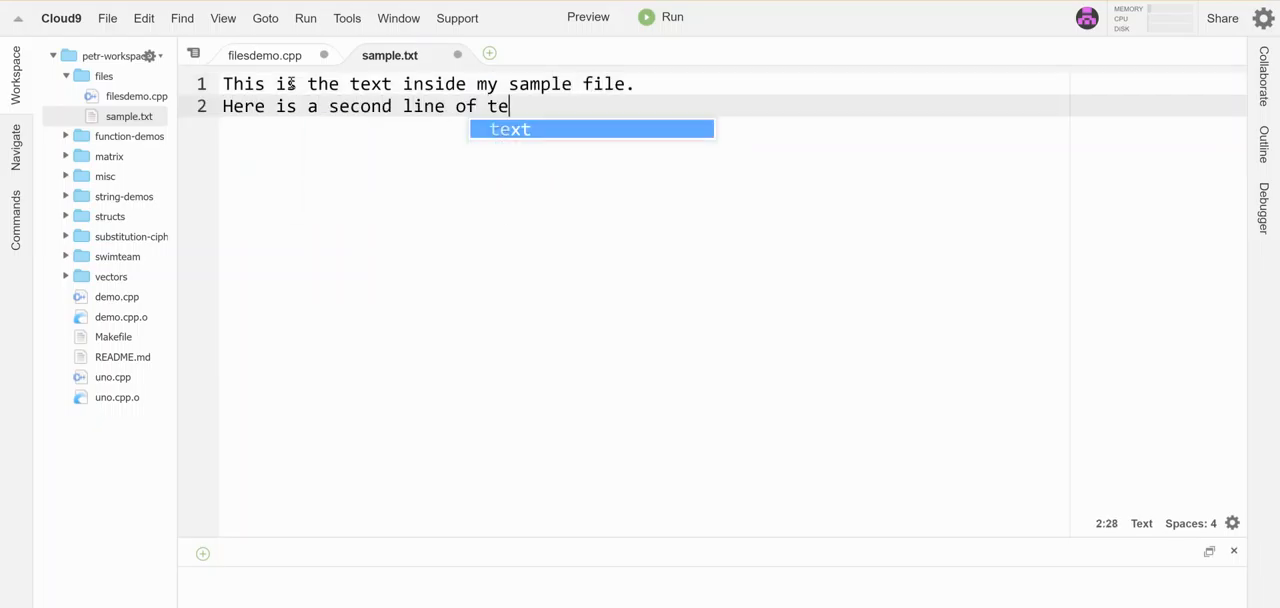
type("xt.")
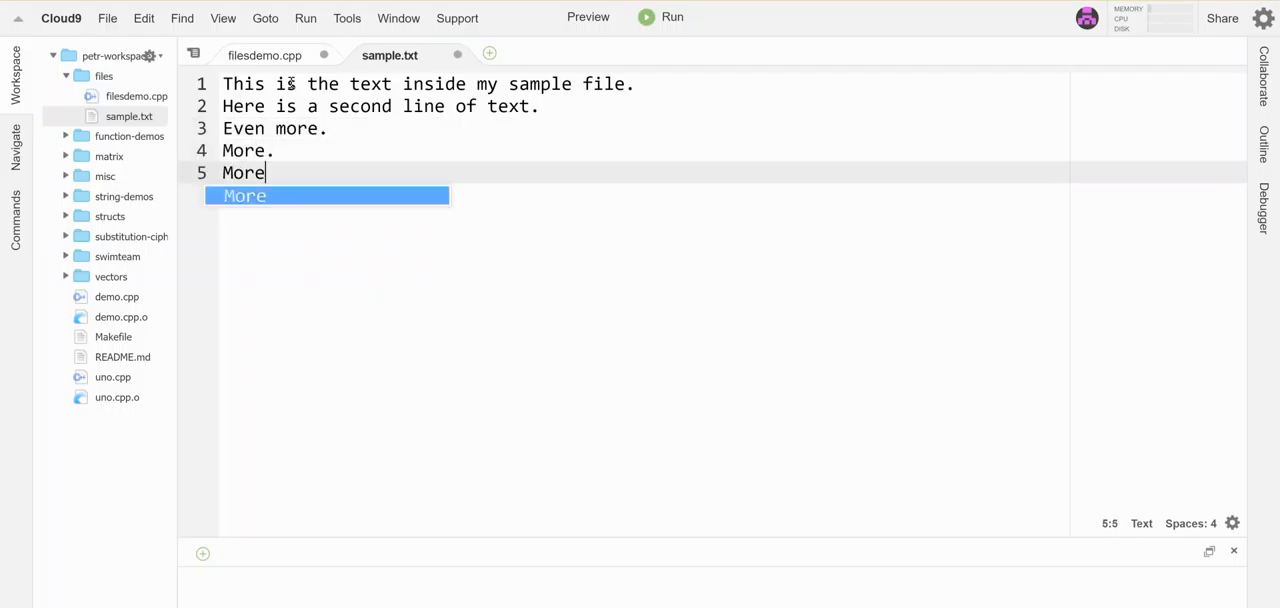
key("Enter")
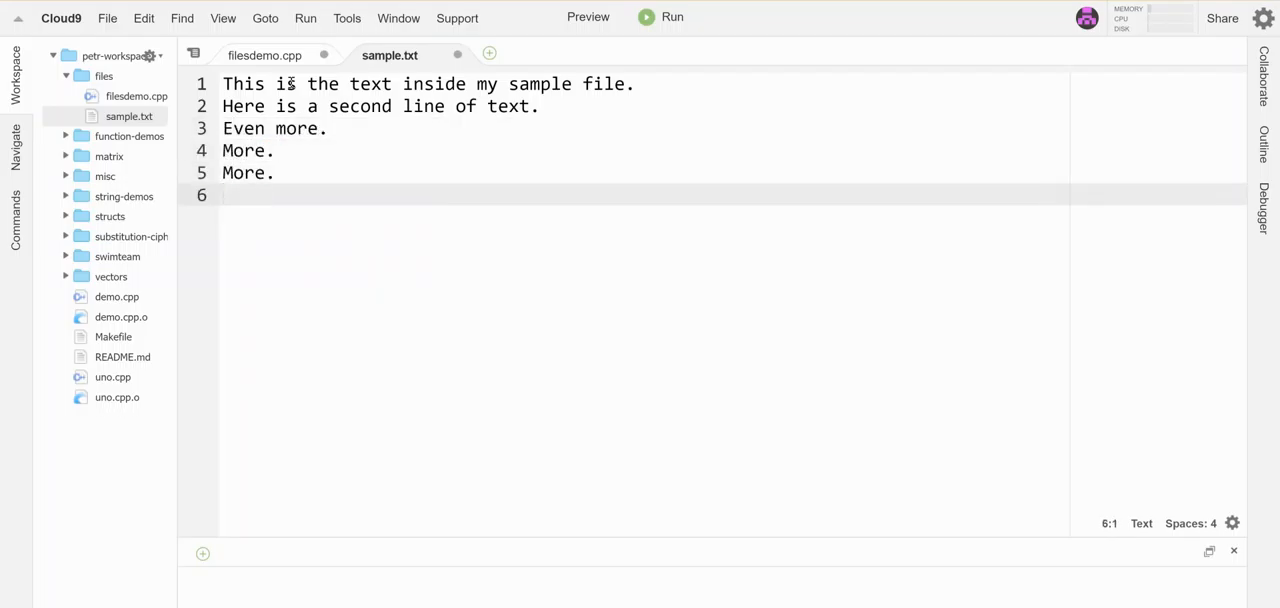
type("This is a lot of text.")
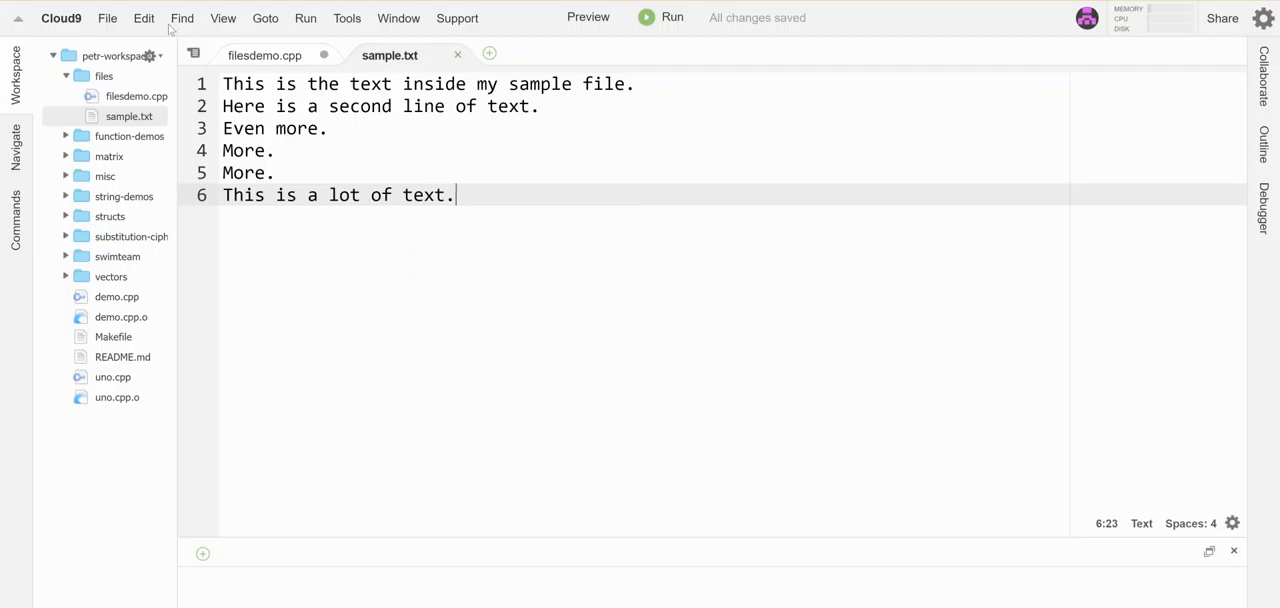
left_click(264, 56)
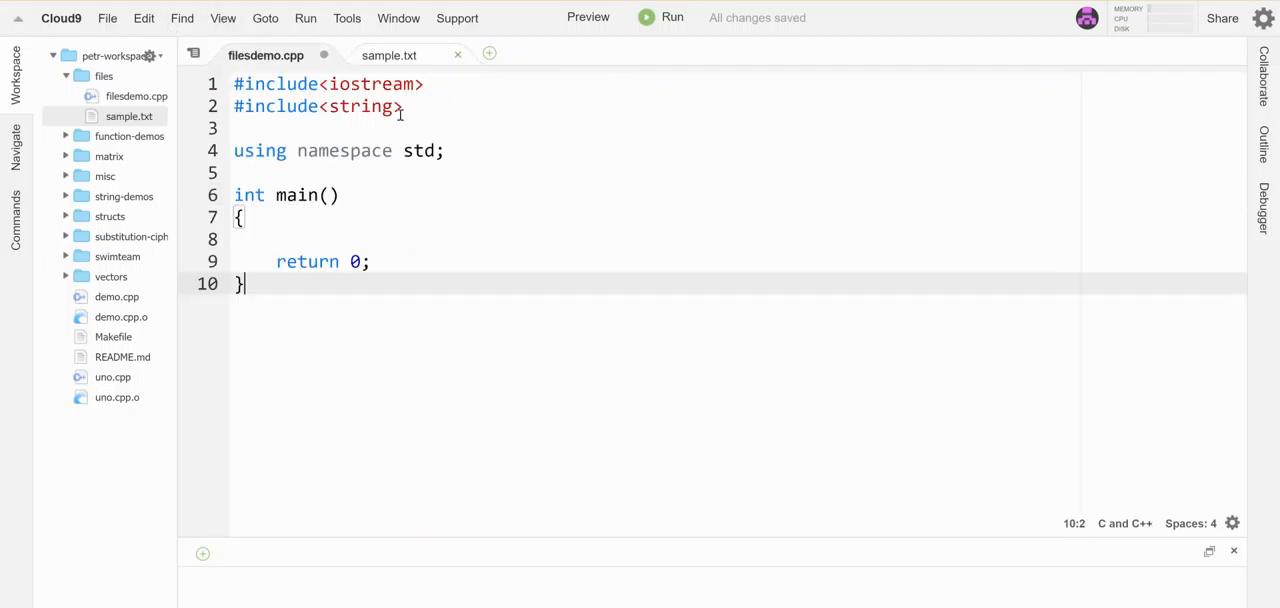
- Add #include<fstream> after the string include and open a blank line inside main
key("Enter")
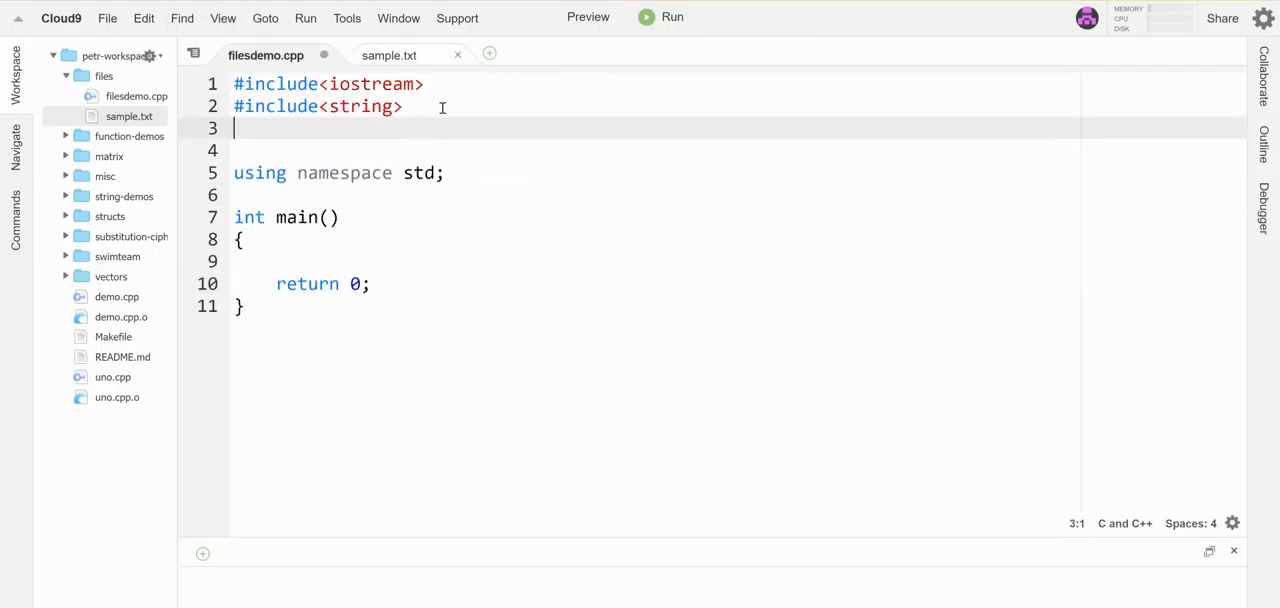
type("#include<f")
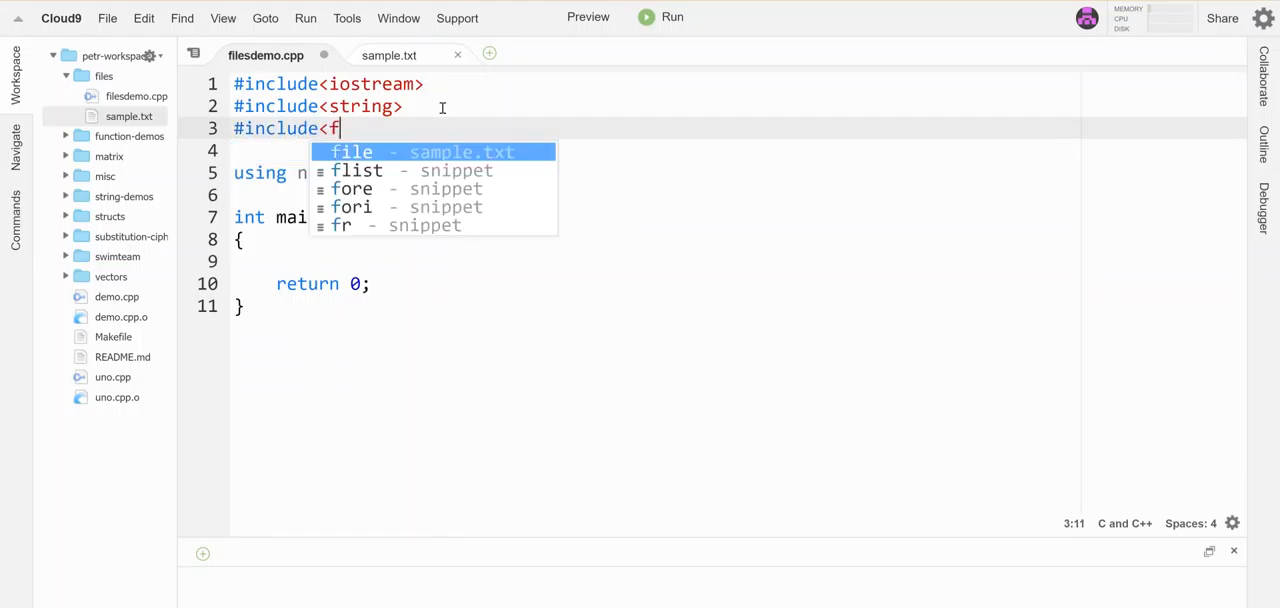
type("stream>")
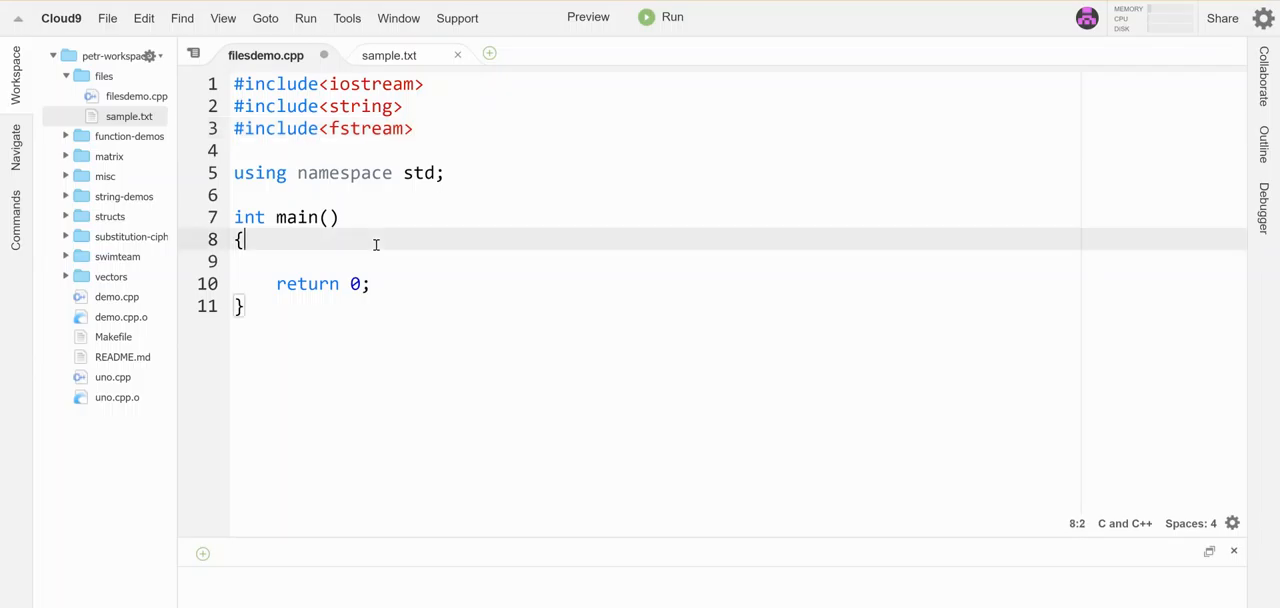
key("Enter")
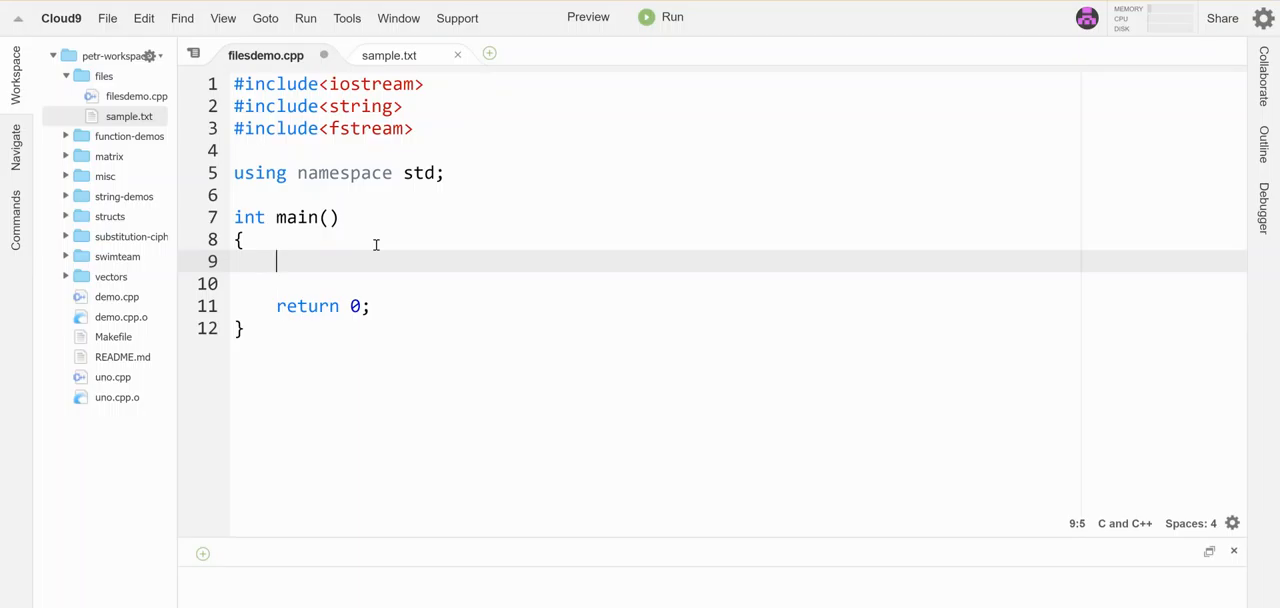
- Write ifstream input; and input.open("sample.txt"); then trim back to ifstream input
type("ifstream")
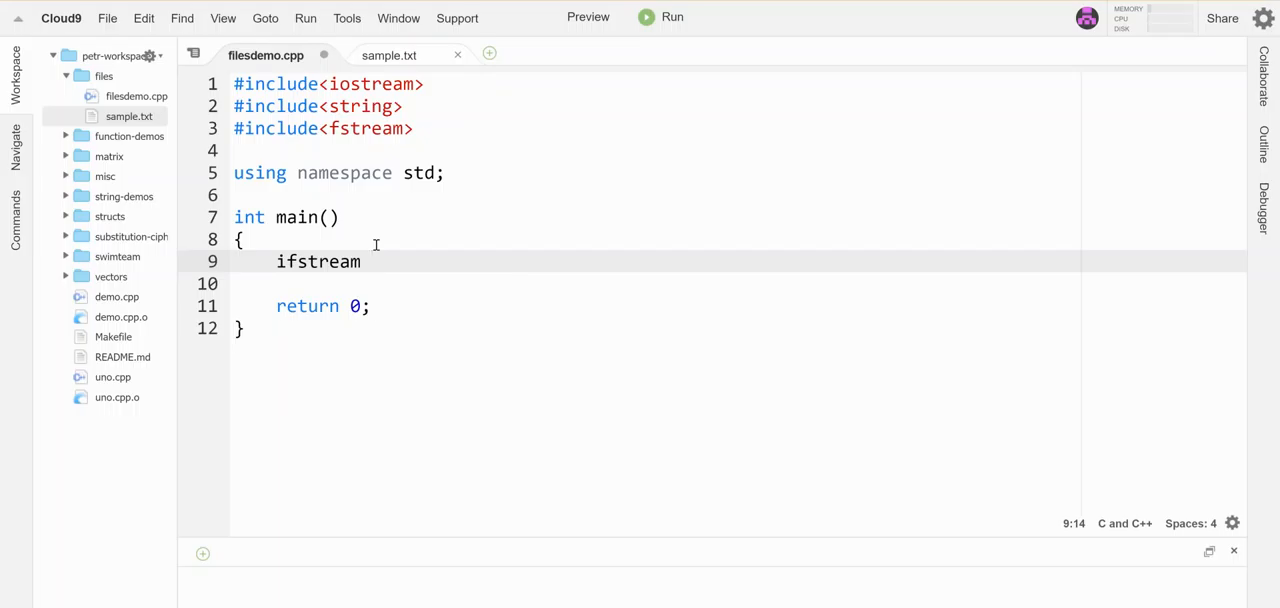
type("input")
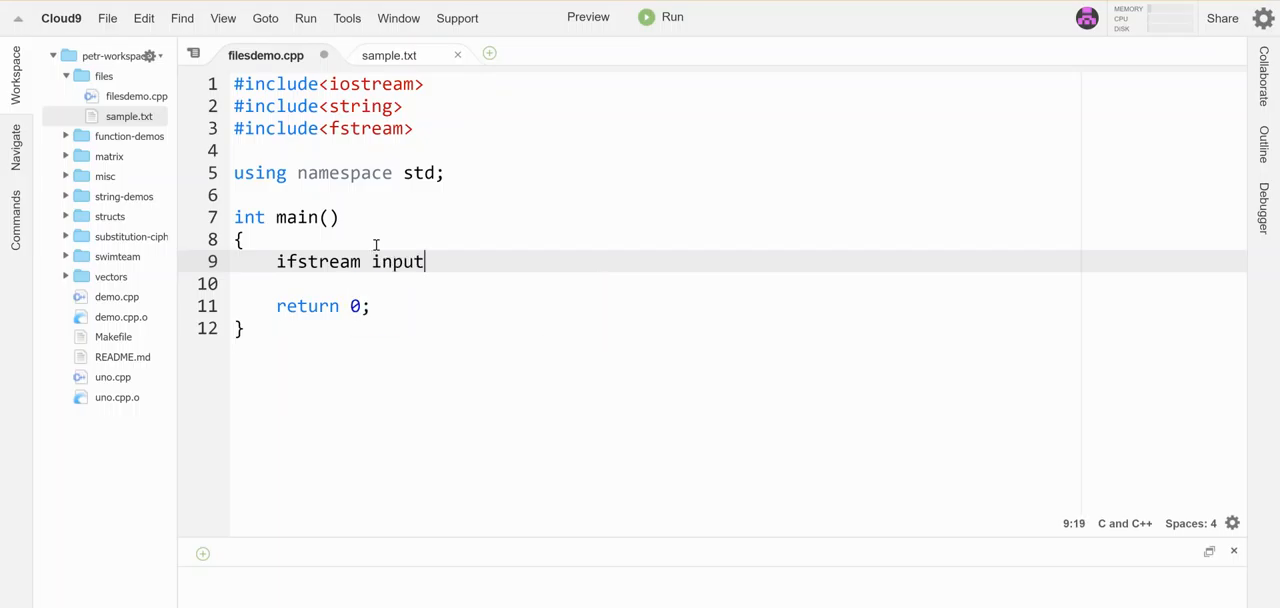
type(";")
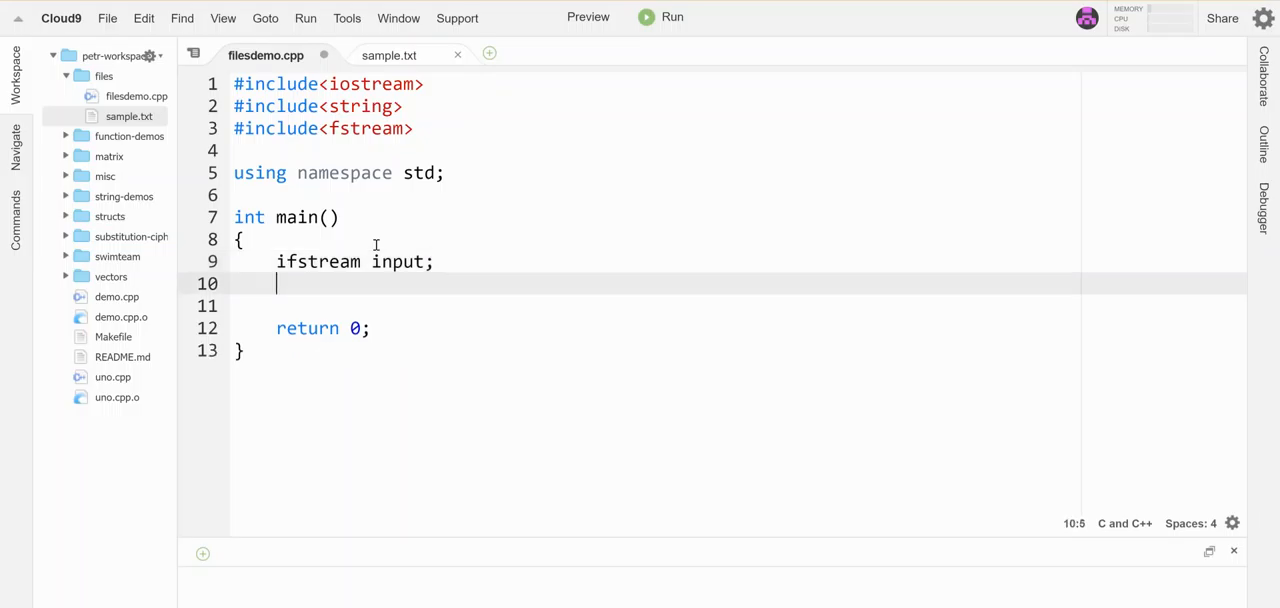
type("input.")
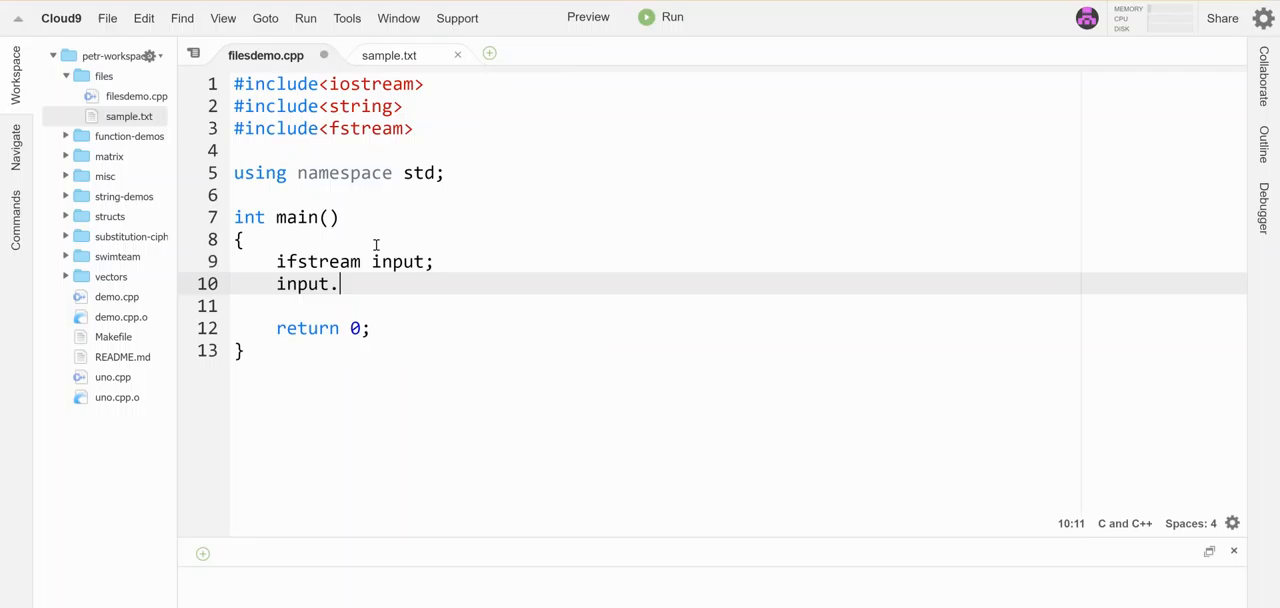
type("open(\"\")")
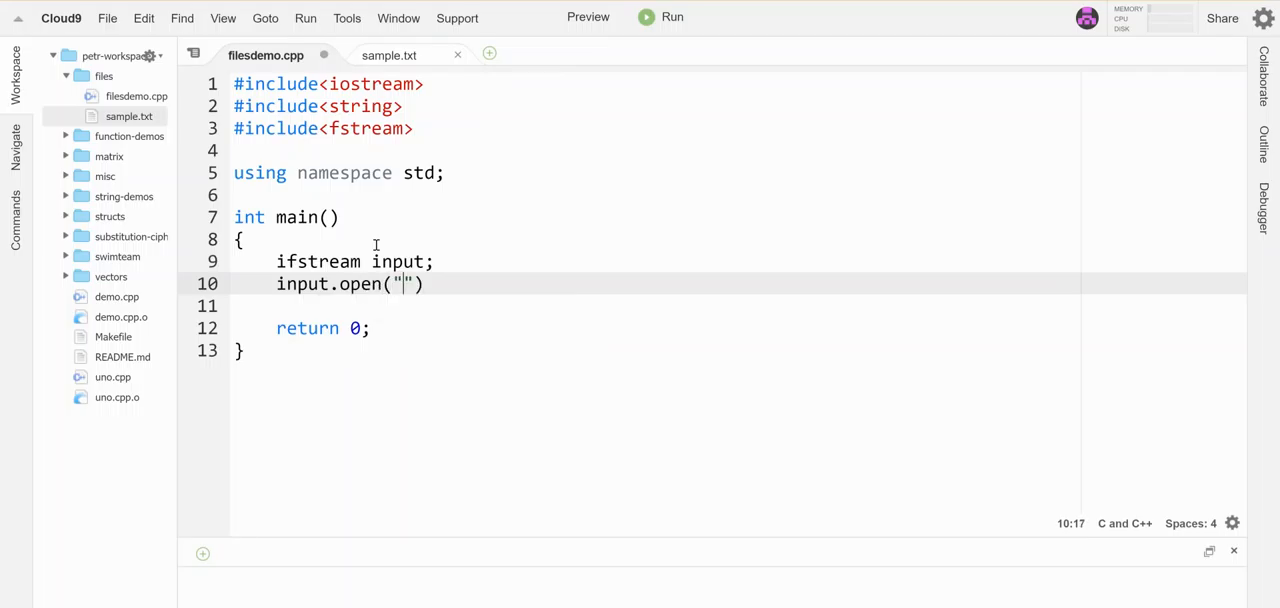
type("sample.txt")
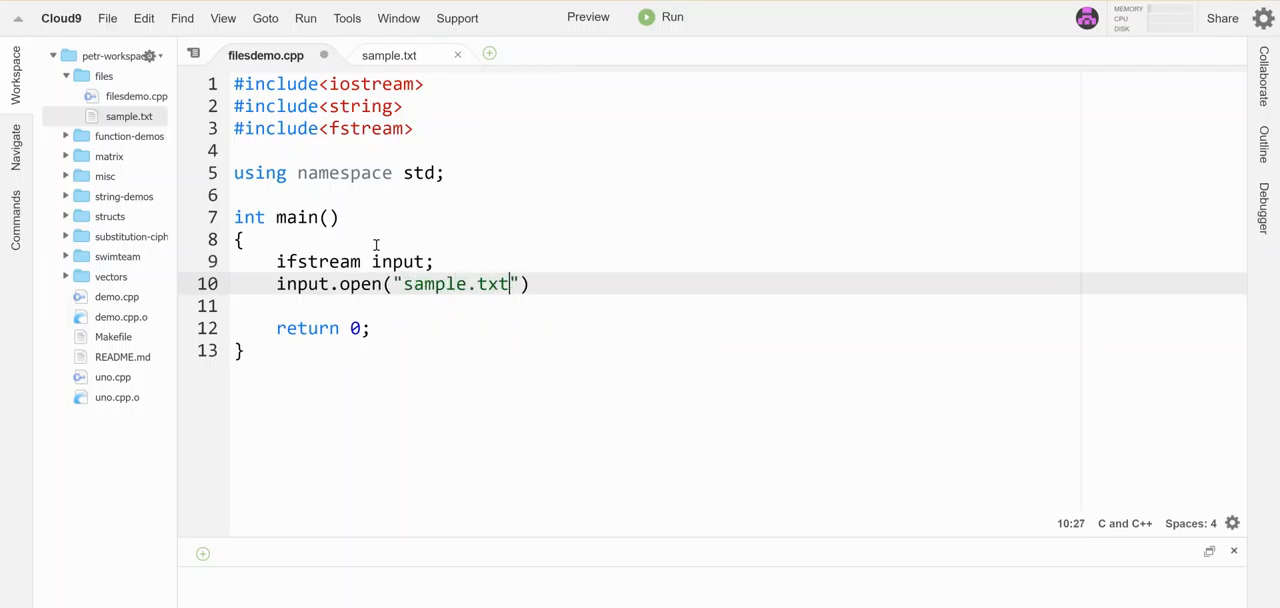
type(";")
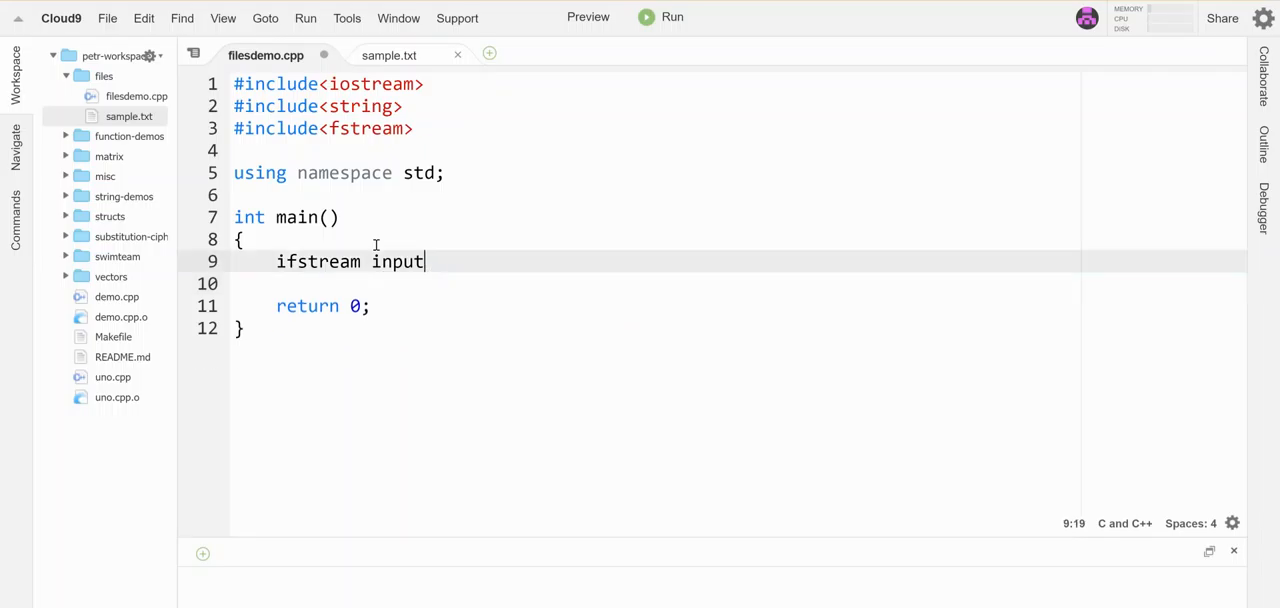
- Complete the declaration as ifstream input("sample.txt"); and start a new line below it
type("(\"sam\"")
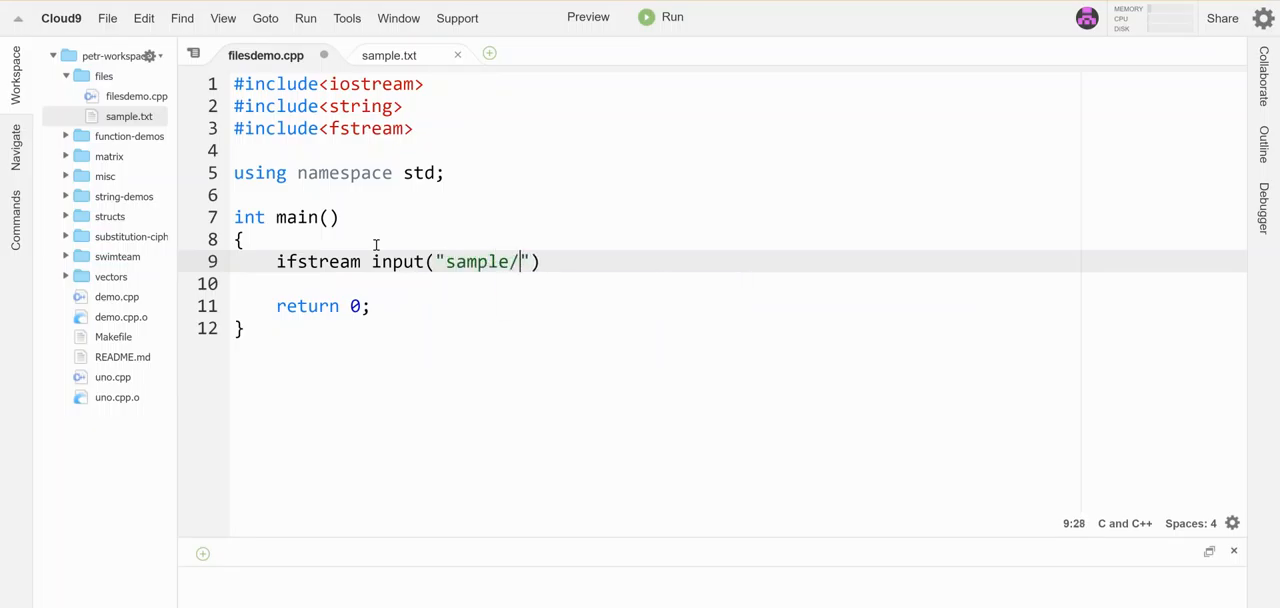
type(".txt\");")
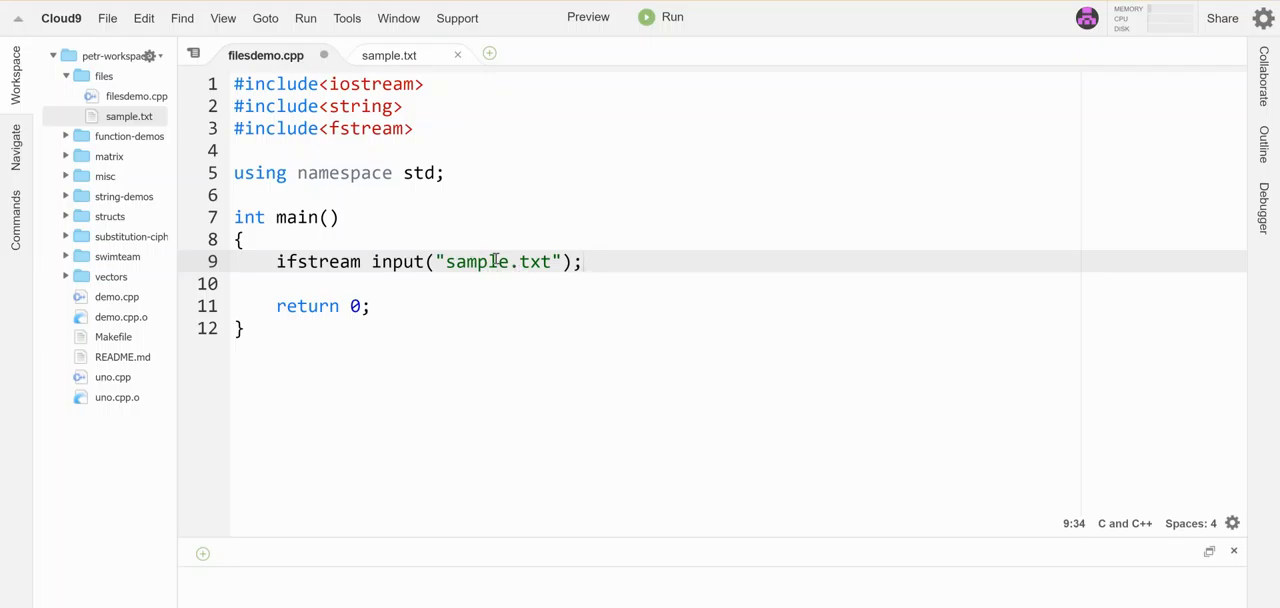
left_click(584, 262)
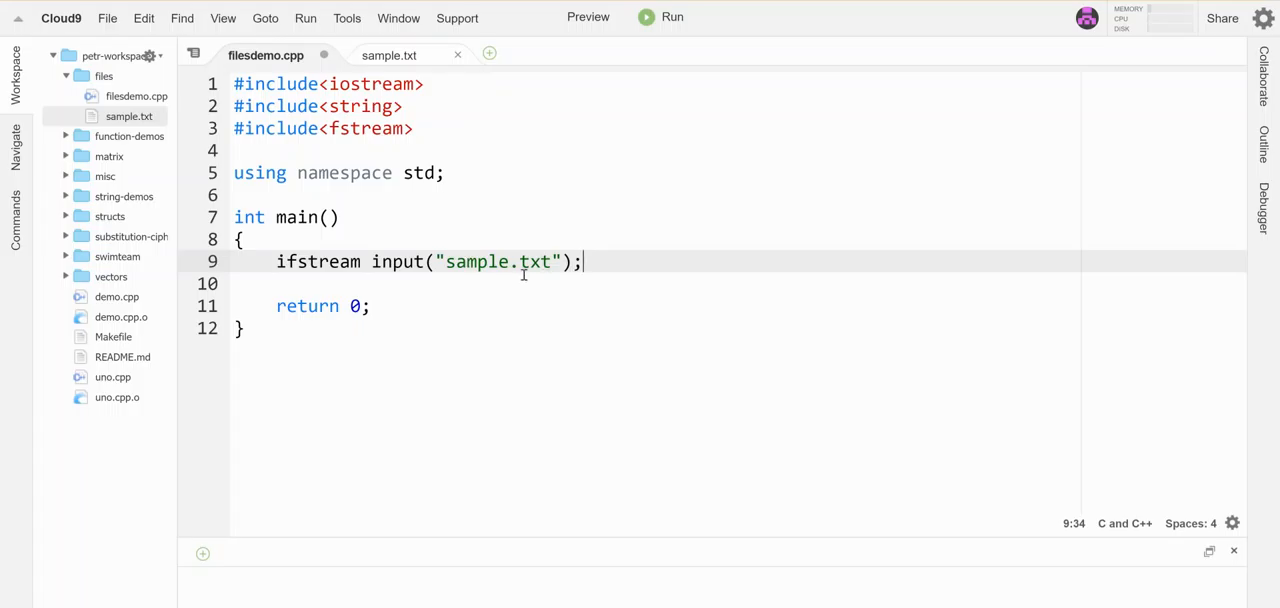
left_click(444, 260)
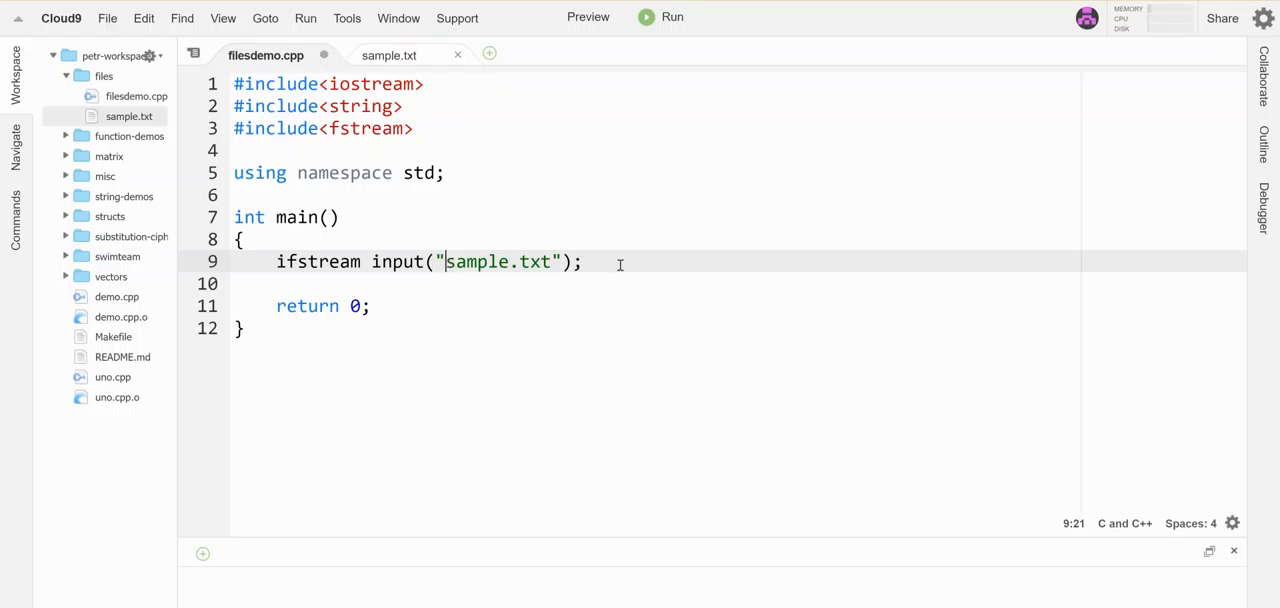
left_click(584, 262)
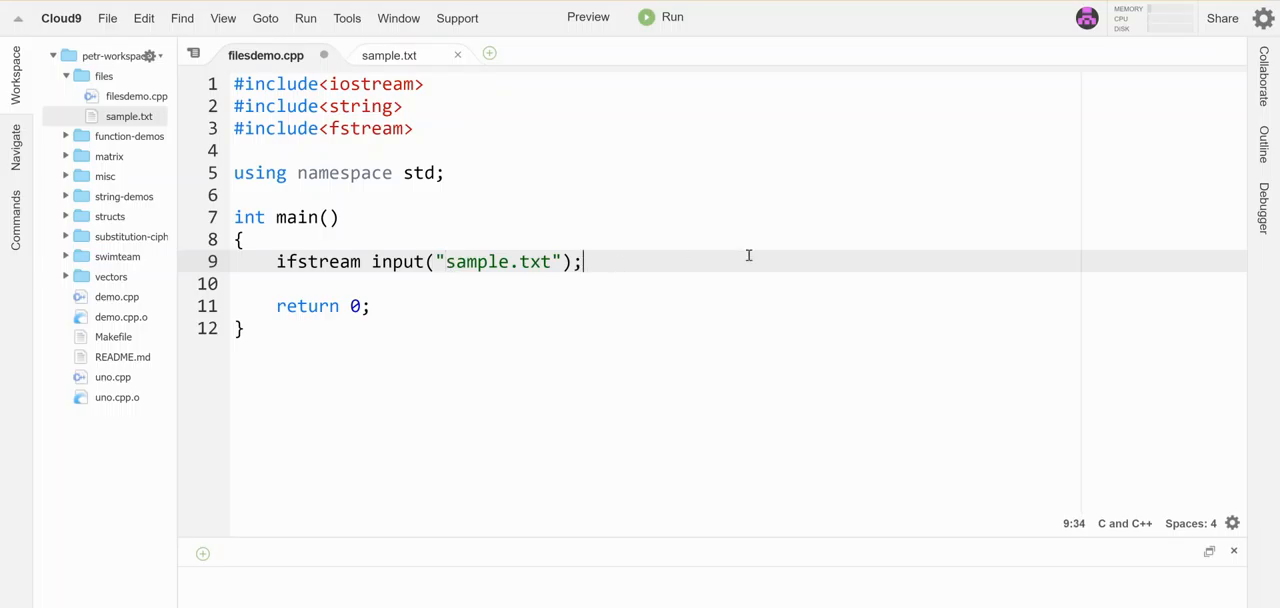
key("Enter")
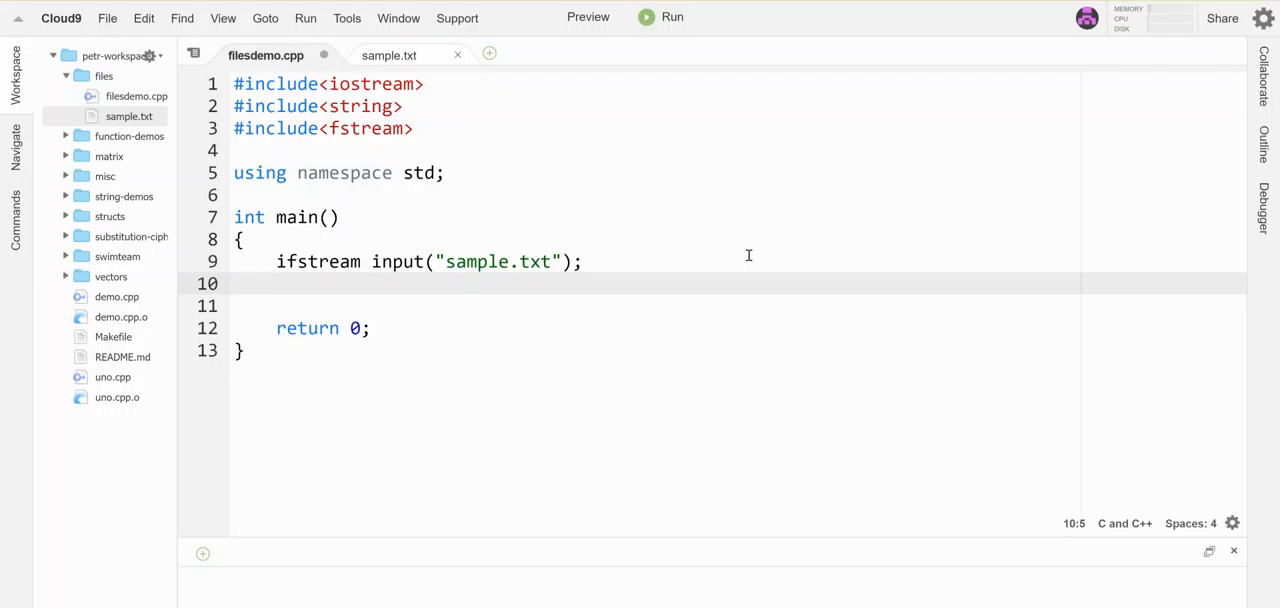
- Write if(input.fail()) printing "Error: File failed to open!" with endl, followed by an else block
type("if(")
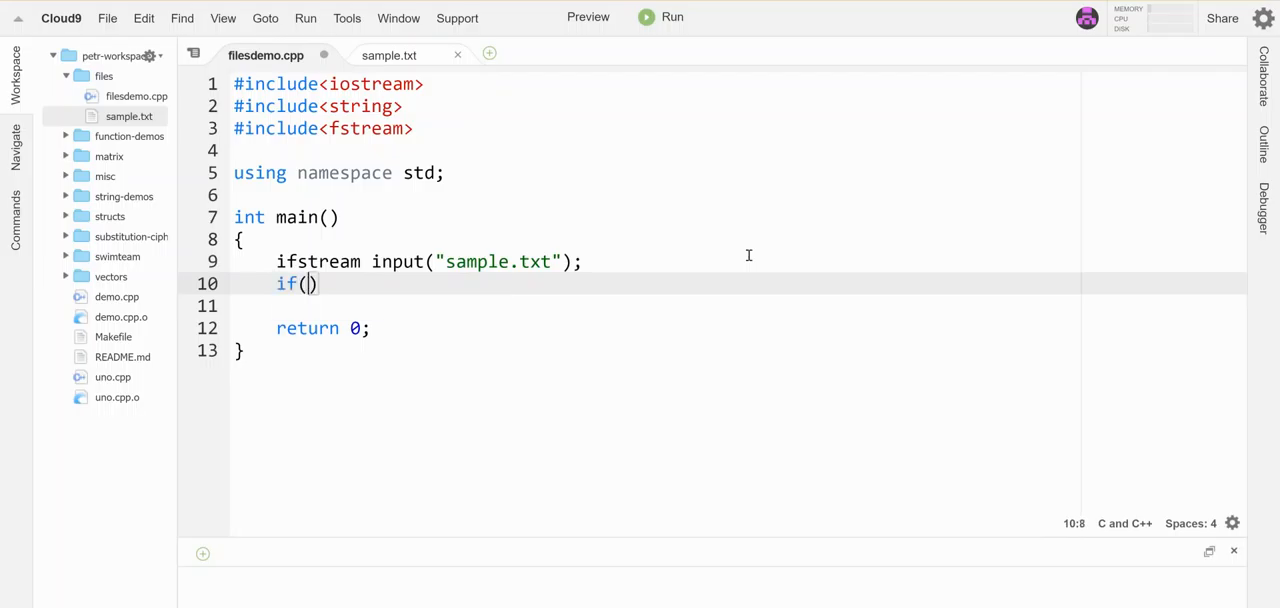
type("input.fa")
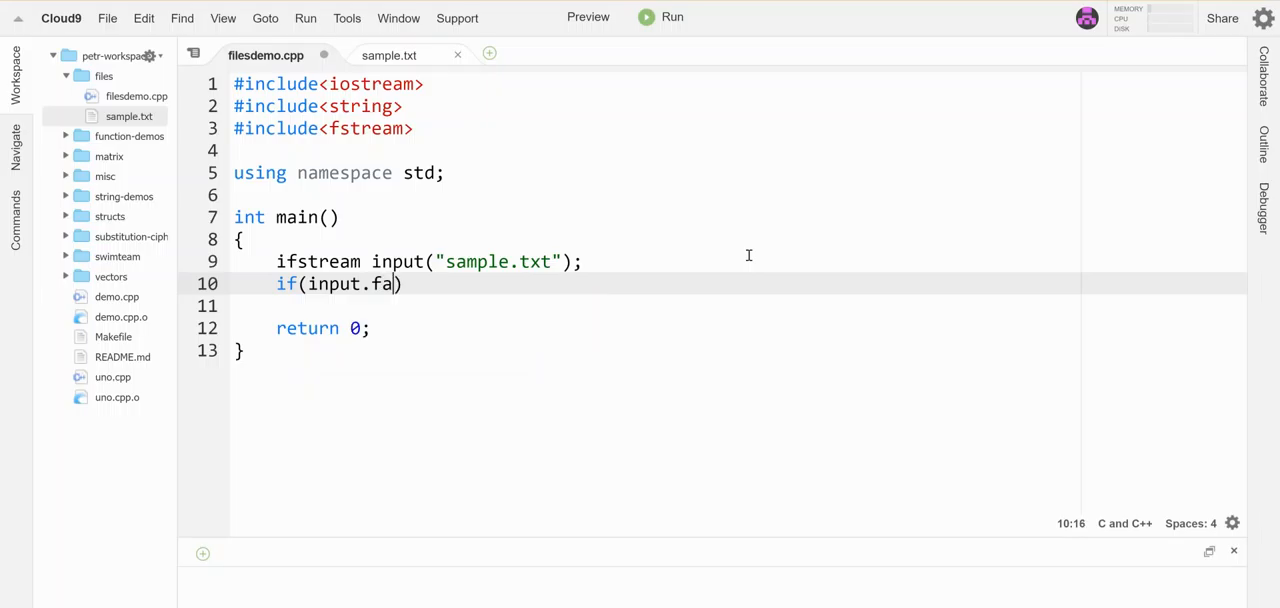
type("il())\\n{")
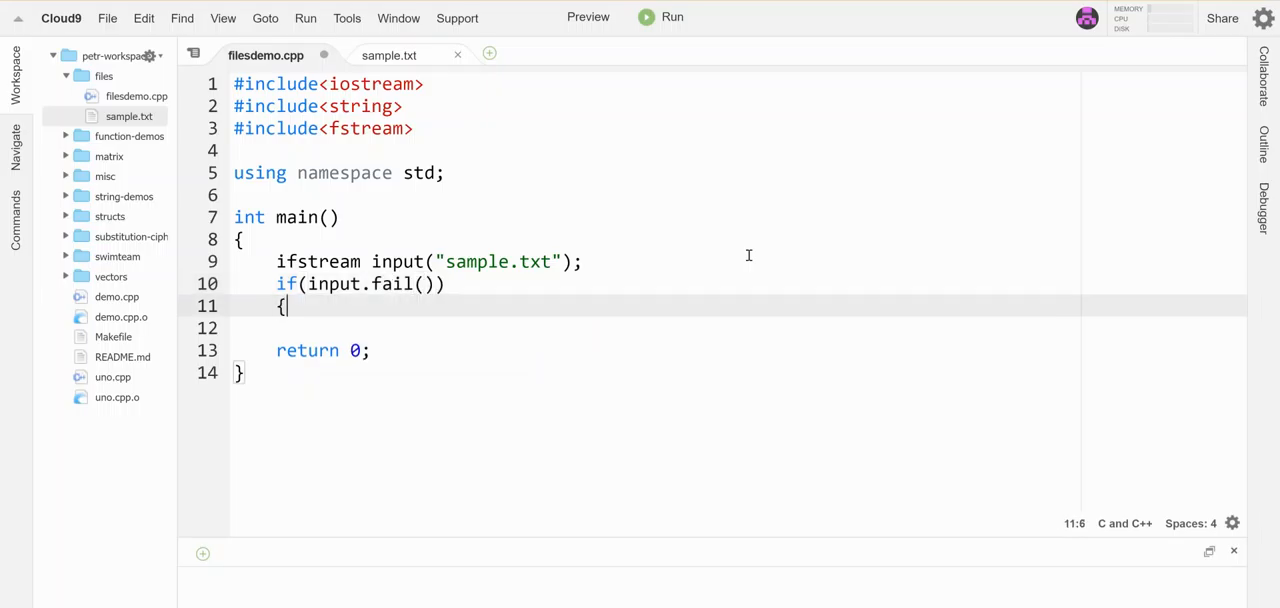
type("cout<<\"\"")
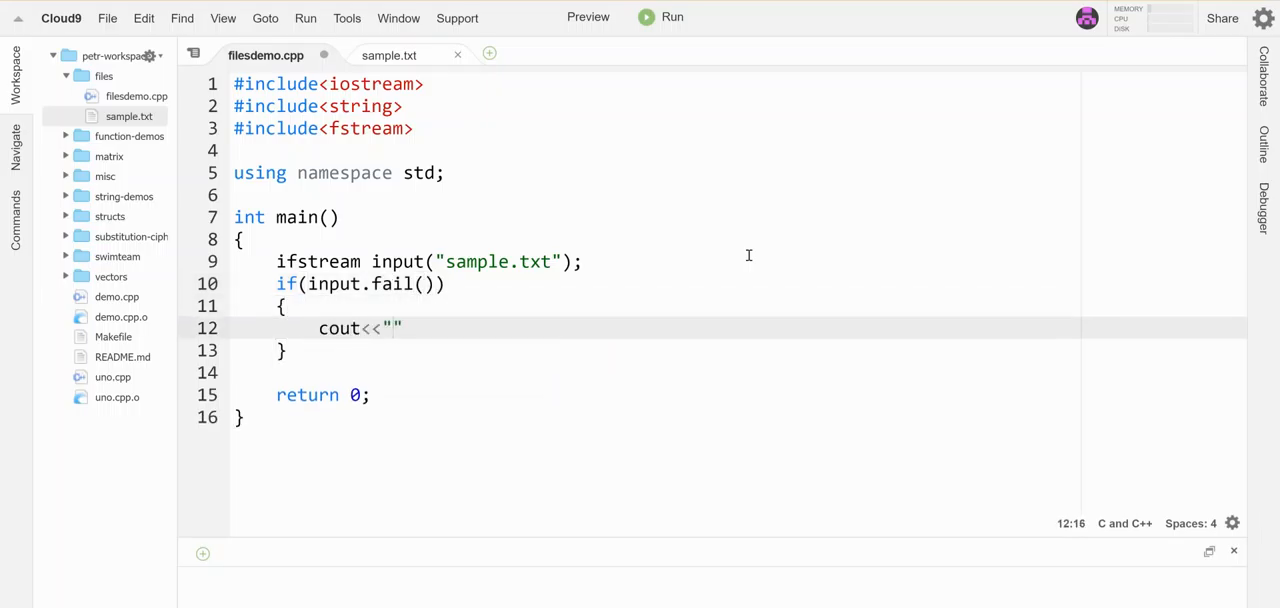
type("Error: File failed")
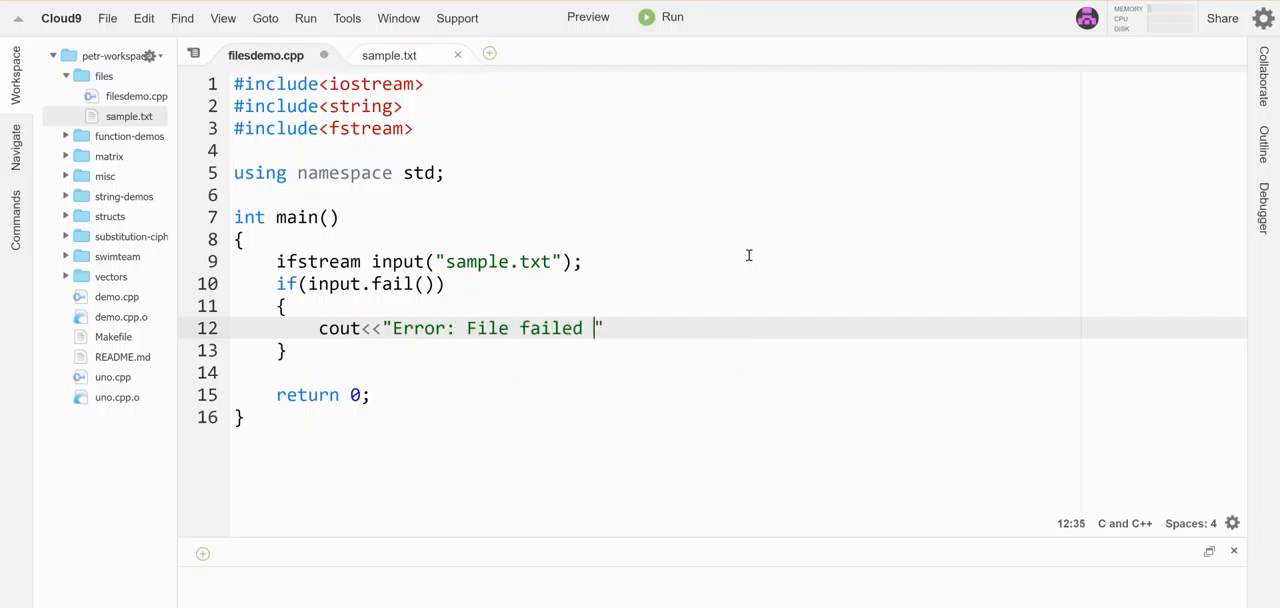
type("to open!")
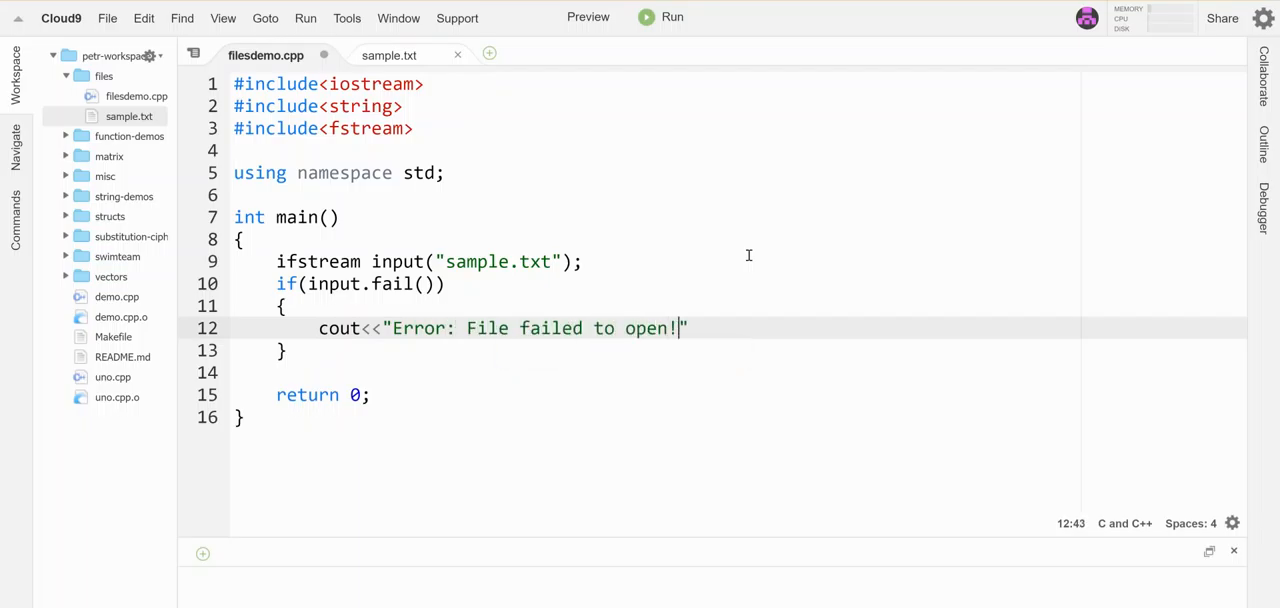
type("<<endl;")
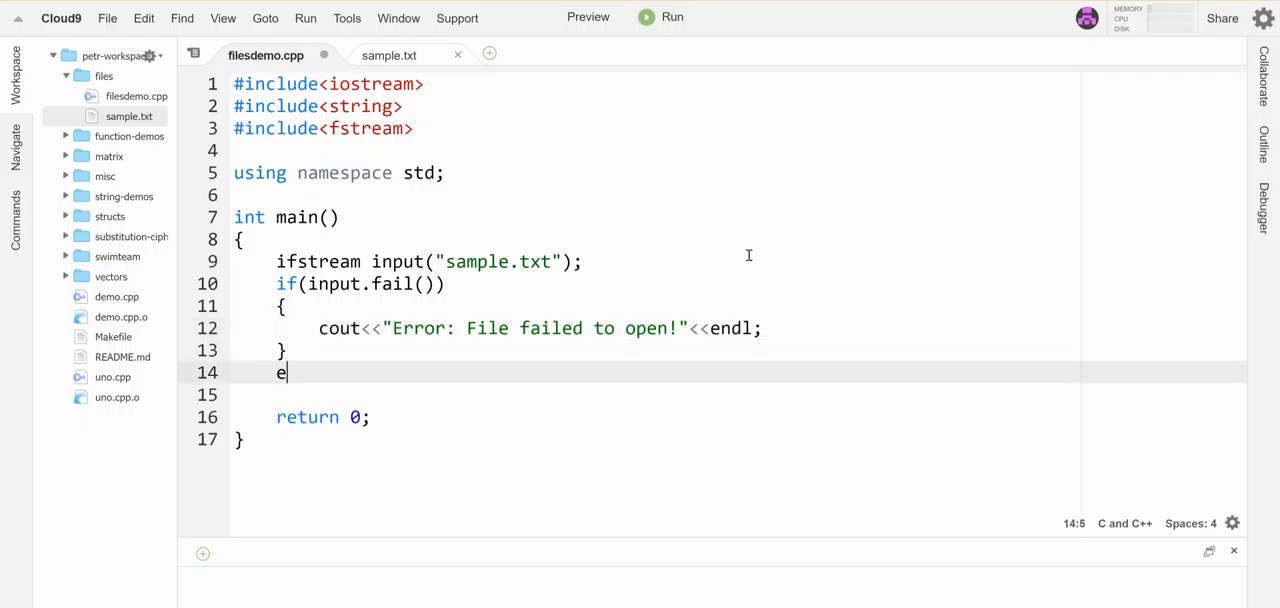
type("lse{")
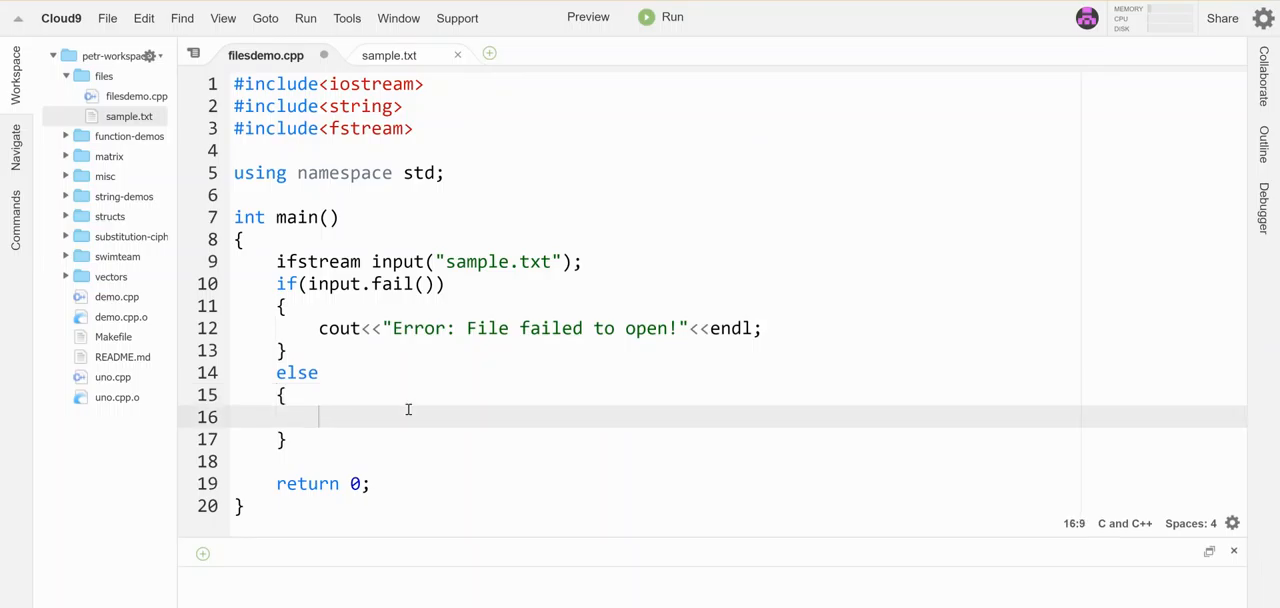
- Inside else, declare string text, read input>>text, and print it with cout<<text;
type("str")
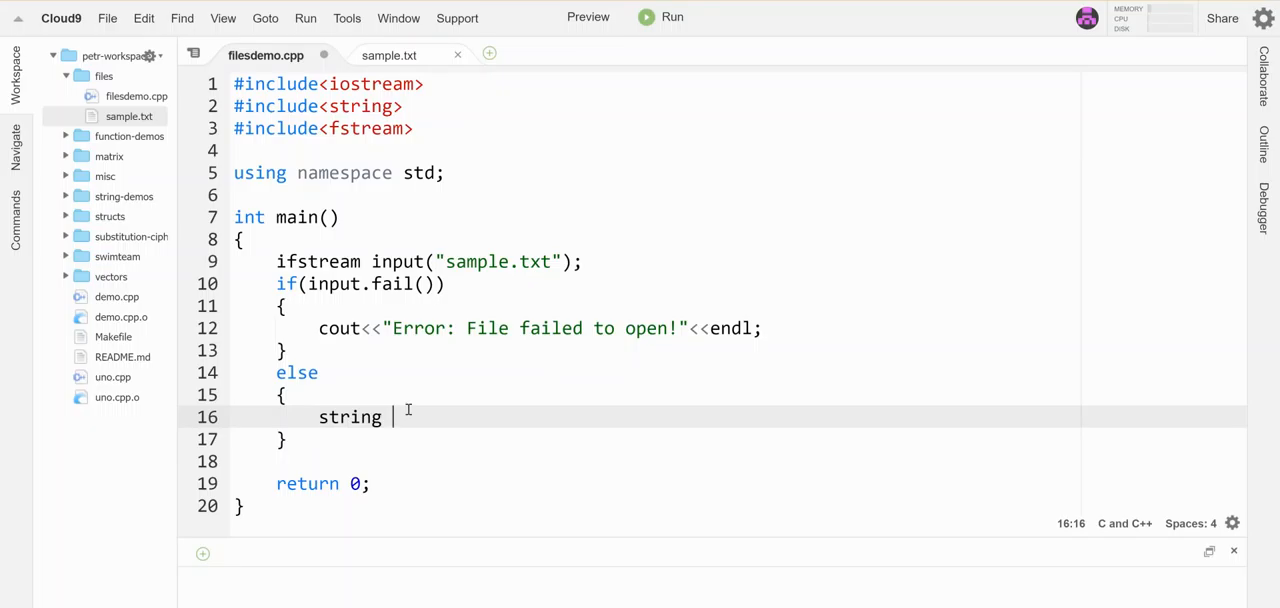
type("in")
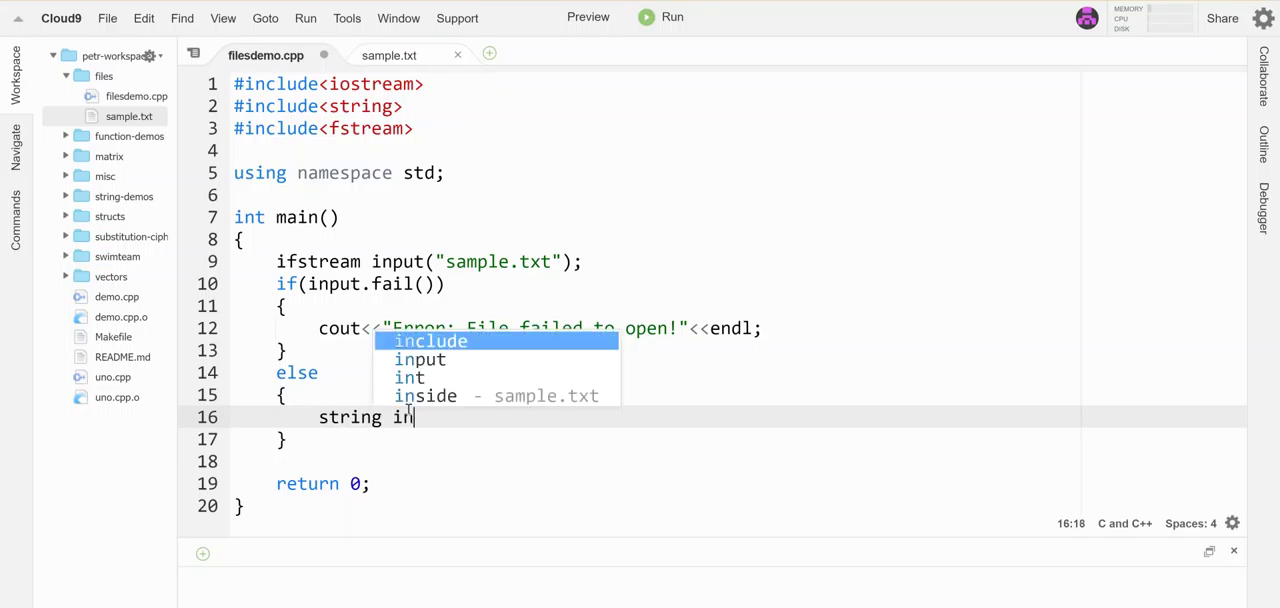
key("Enter")
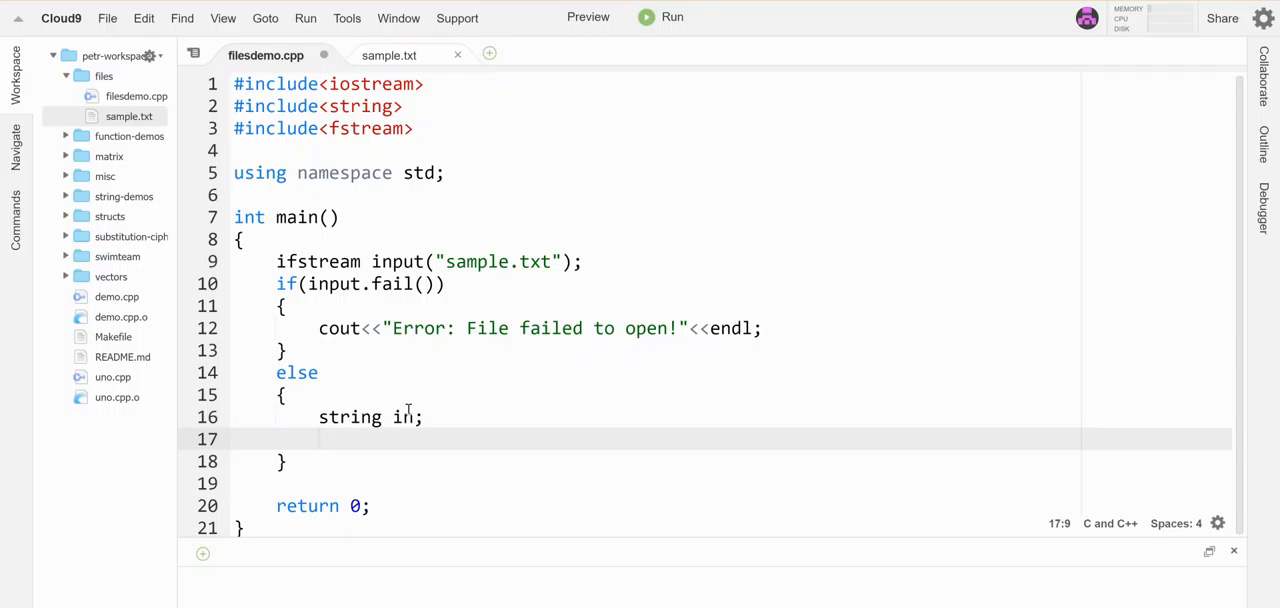
key("Backspace")
type("input>>text;")
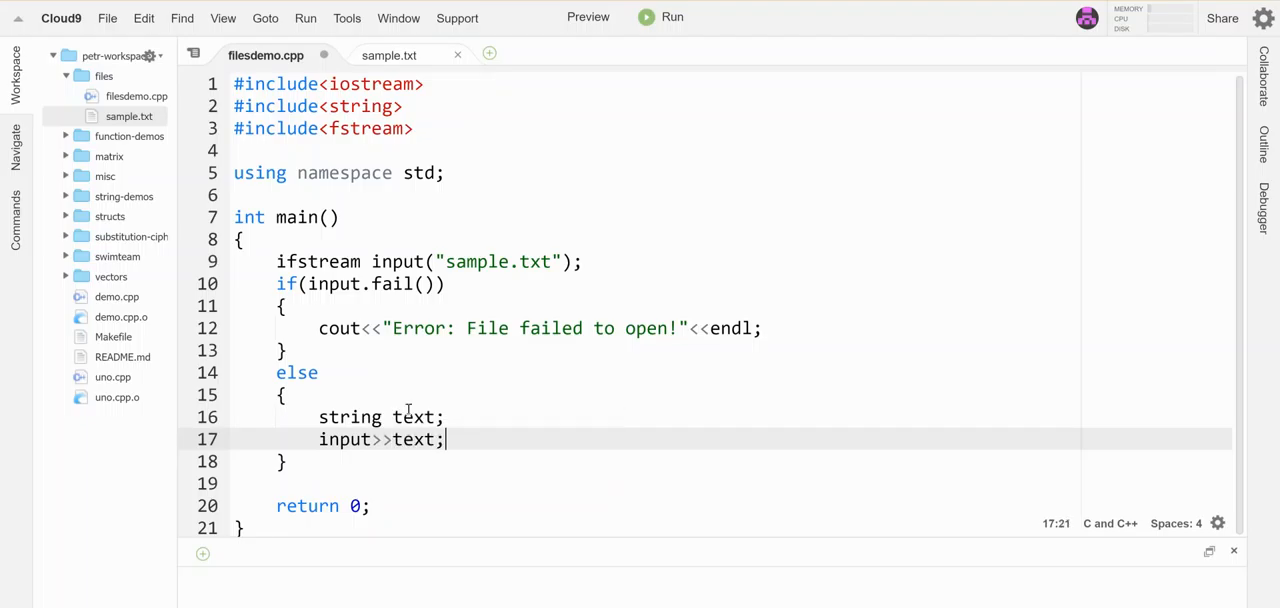
type("cout<<text;")
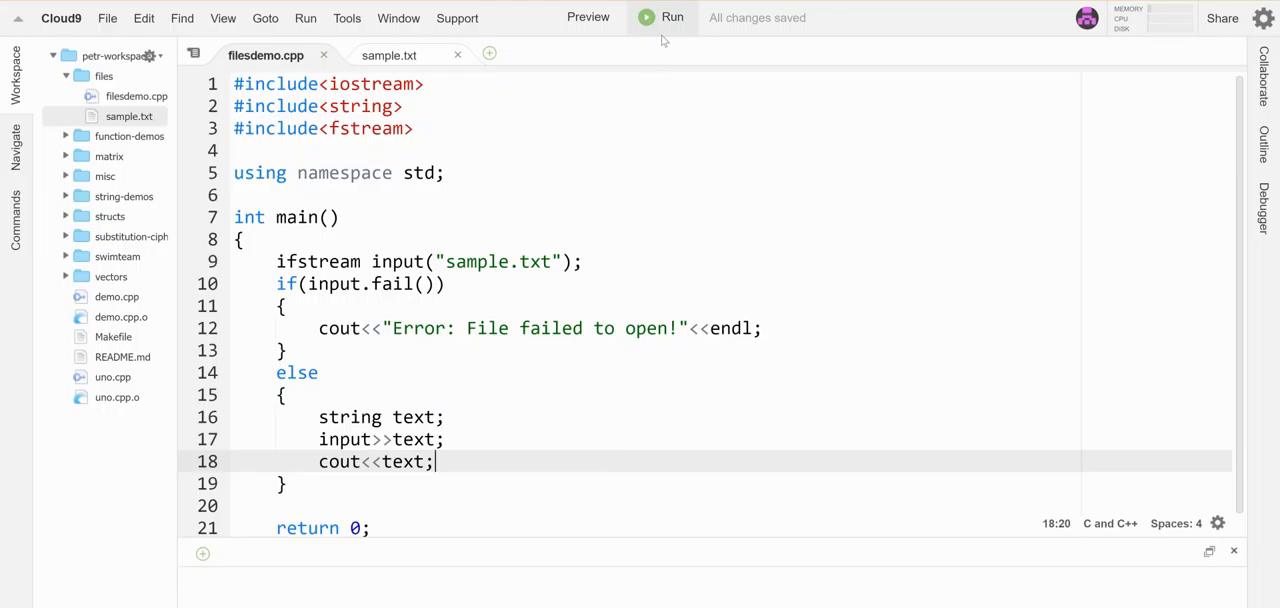
- Run filesdemo.cpp, see it print only "This", and compare against sample.txt
left_click(672, 16)
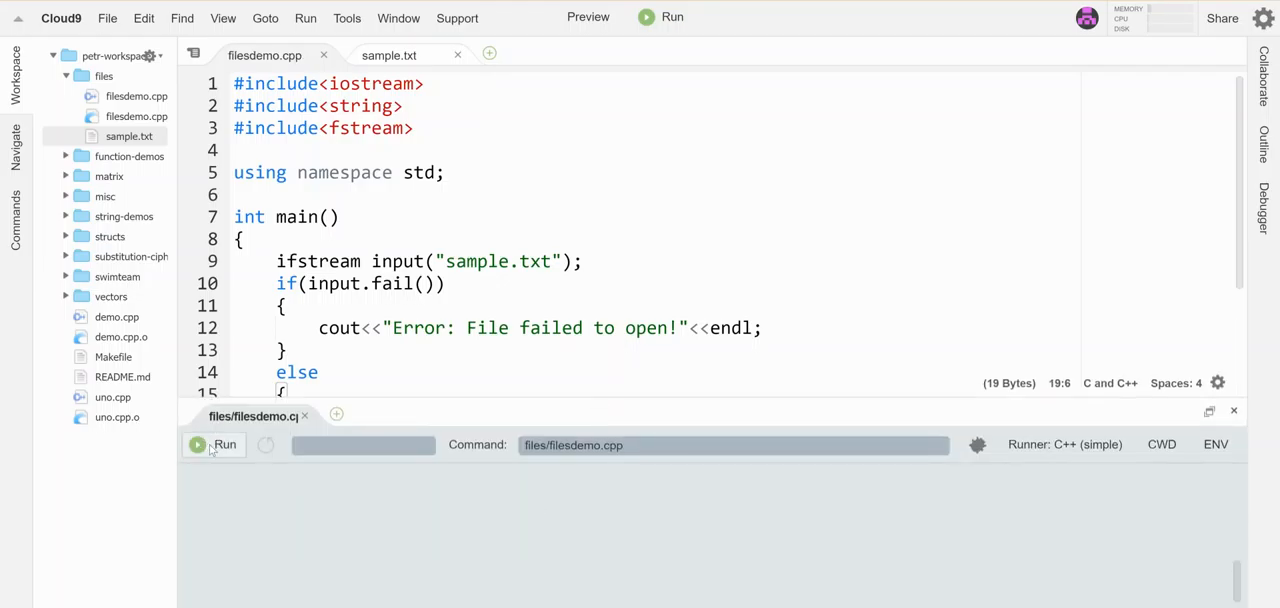
left_click(212, 444)
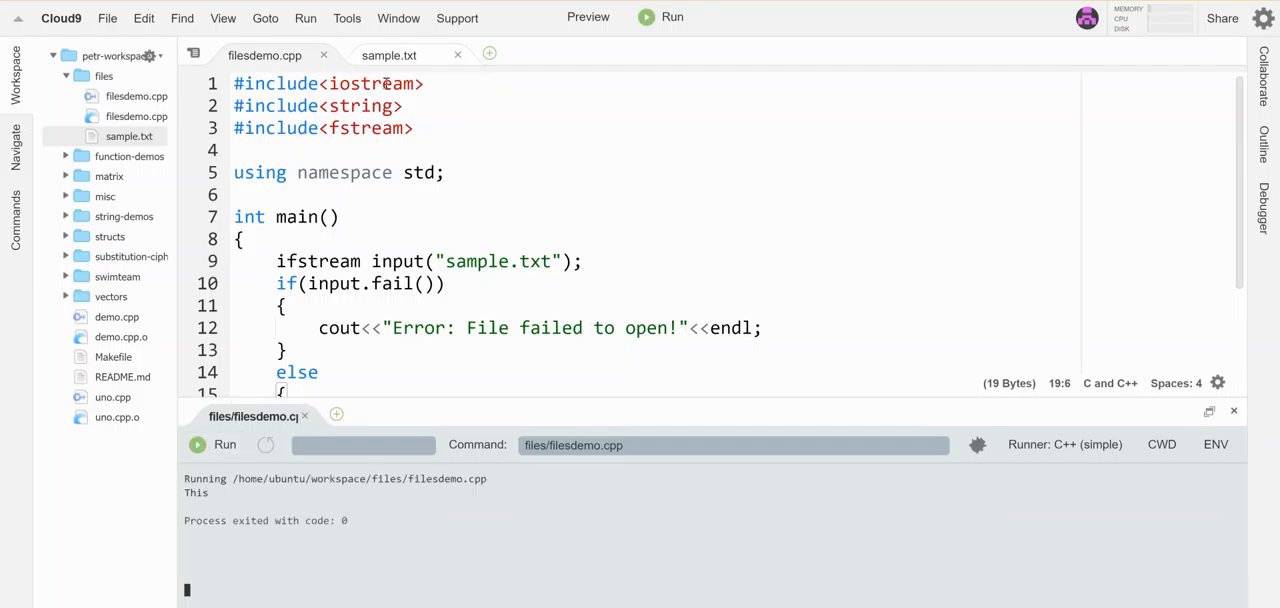
left_click(388, 56)
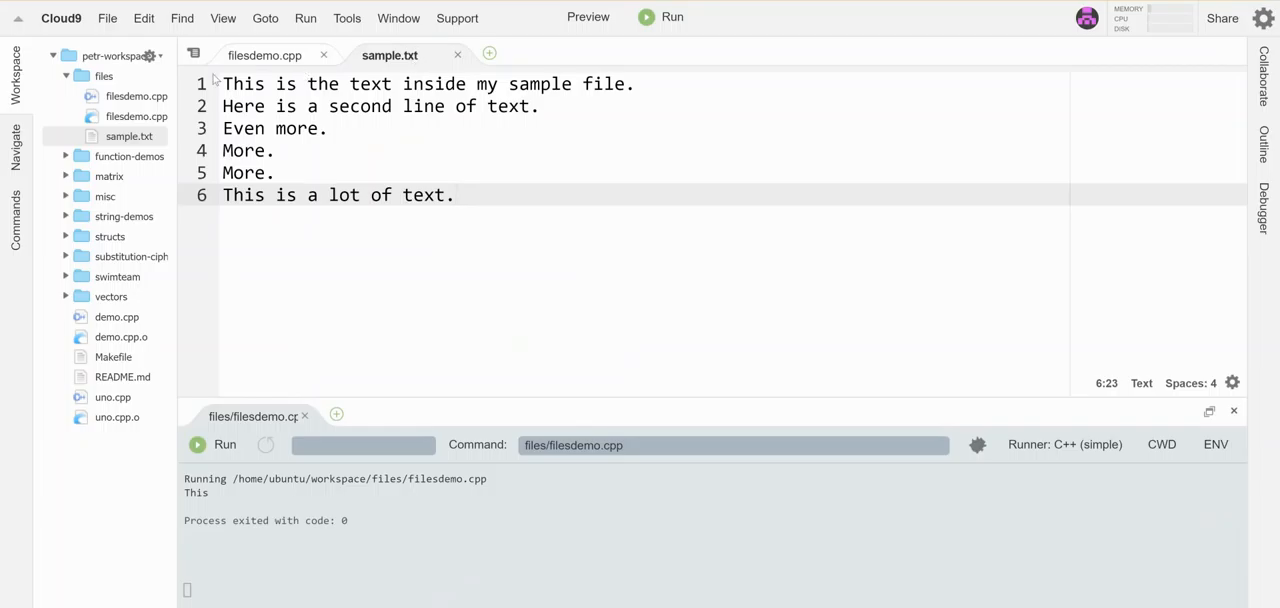
left_click(264, 56)
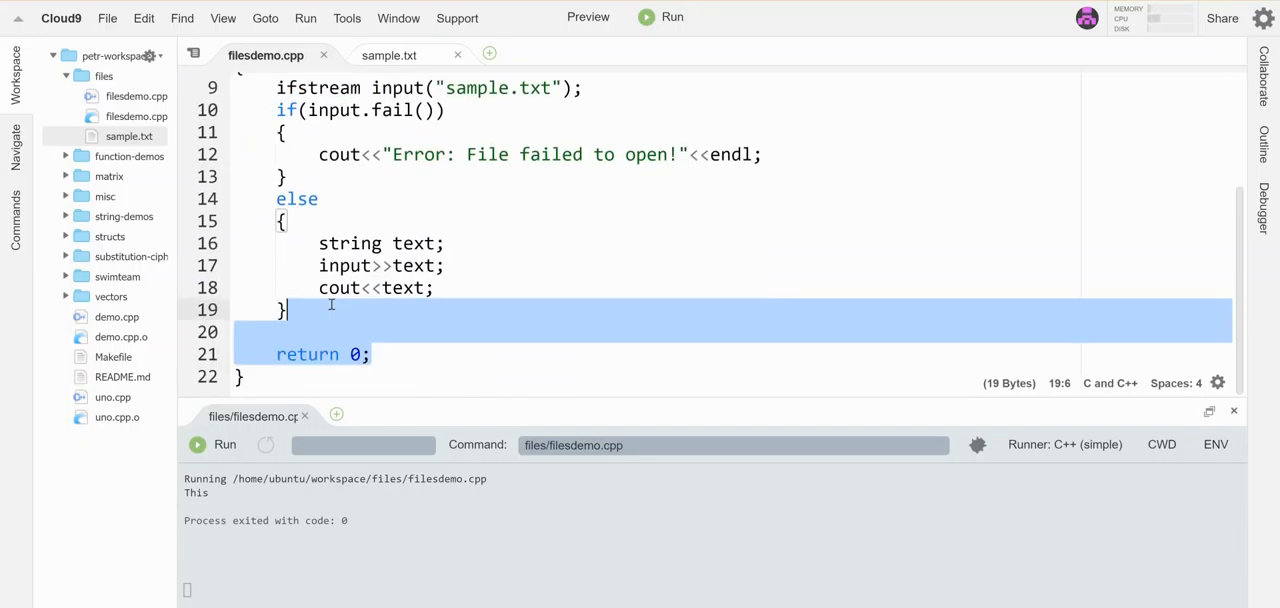
- Replace input>>text with getline(input,text) and rerun to print the whole first line
scroll("down", 3)
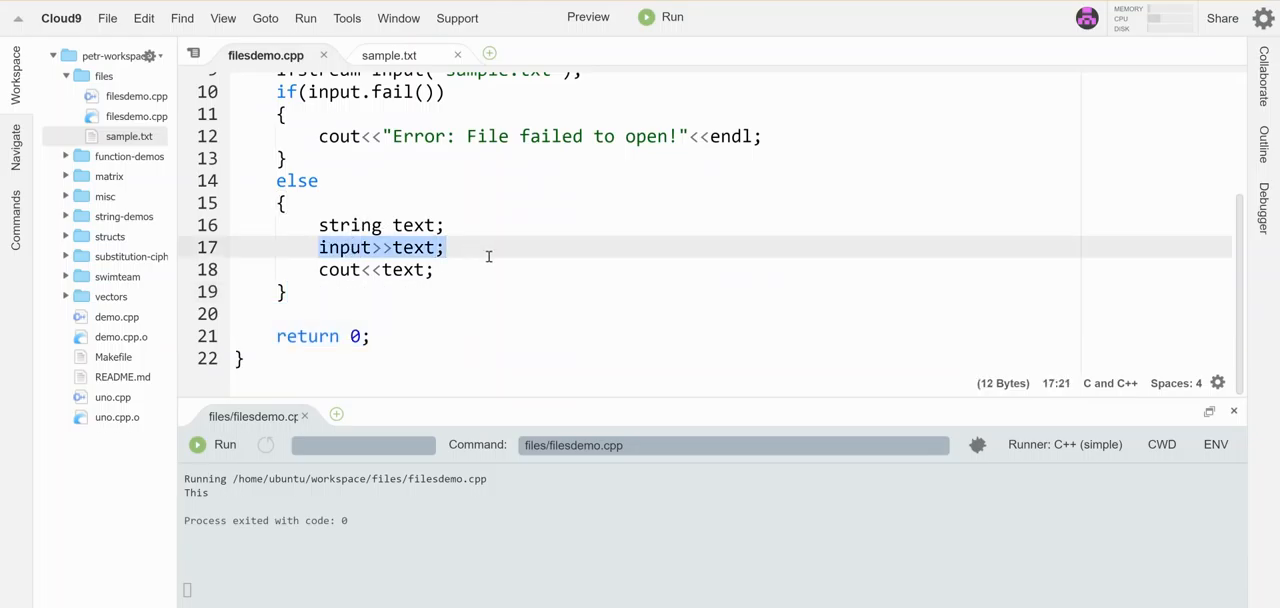
type("getline(")
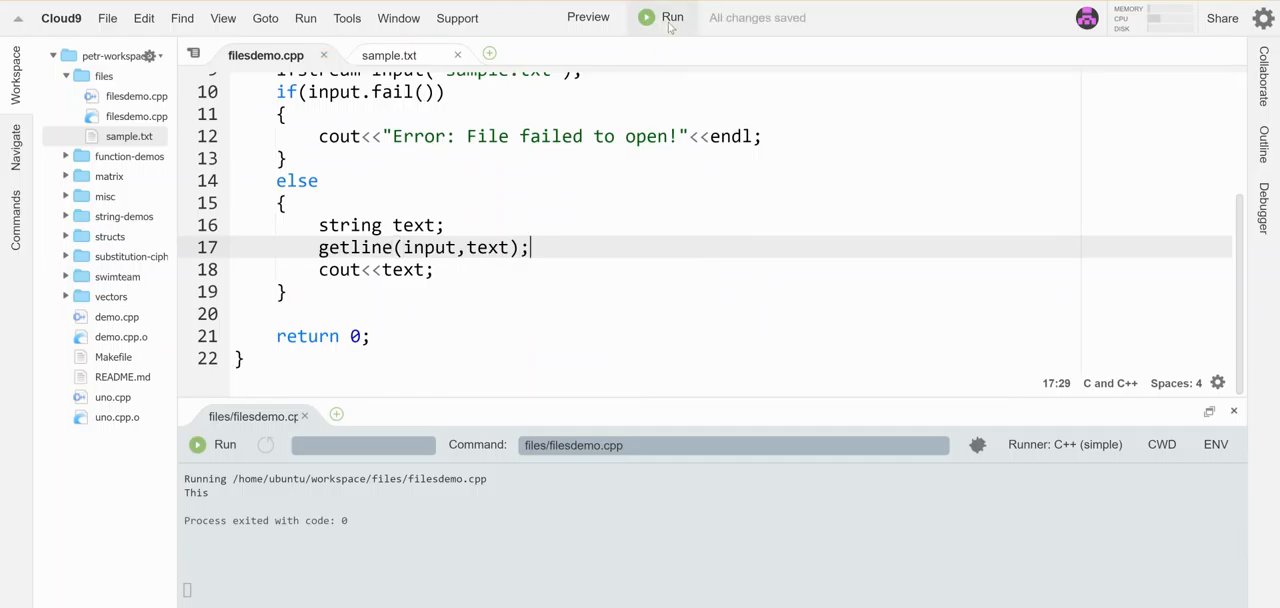
left_click(672, 16)
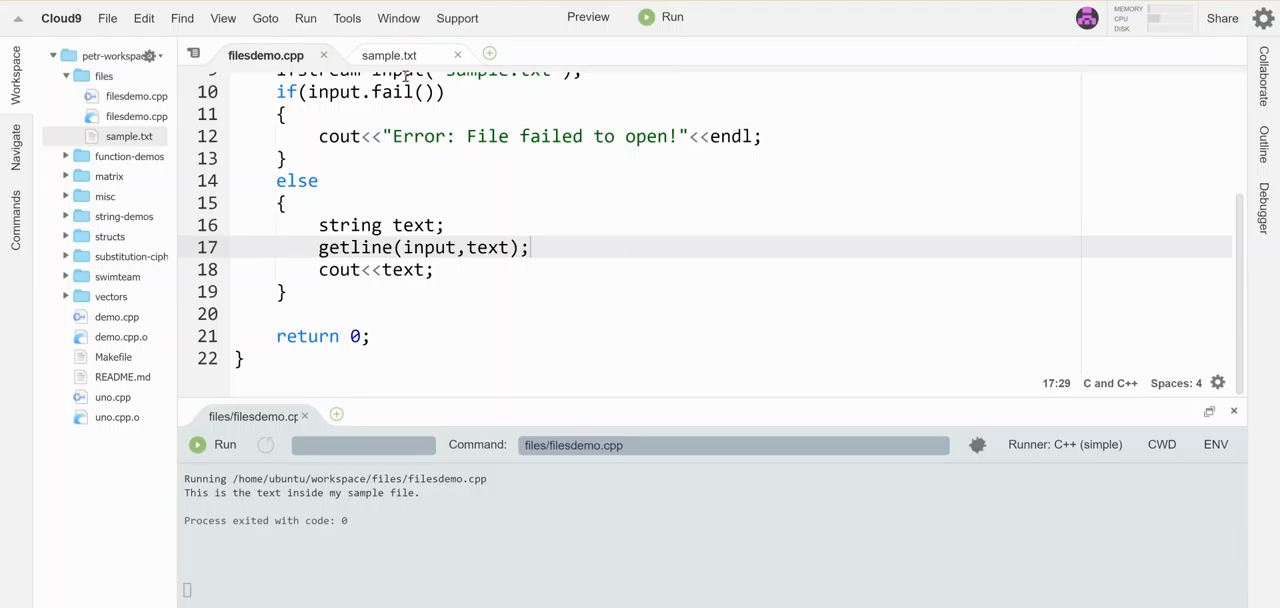
left_click(388, 56)
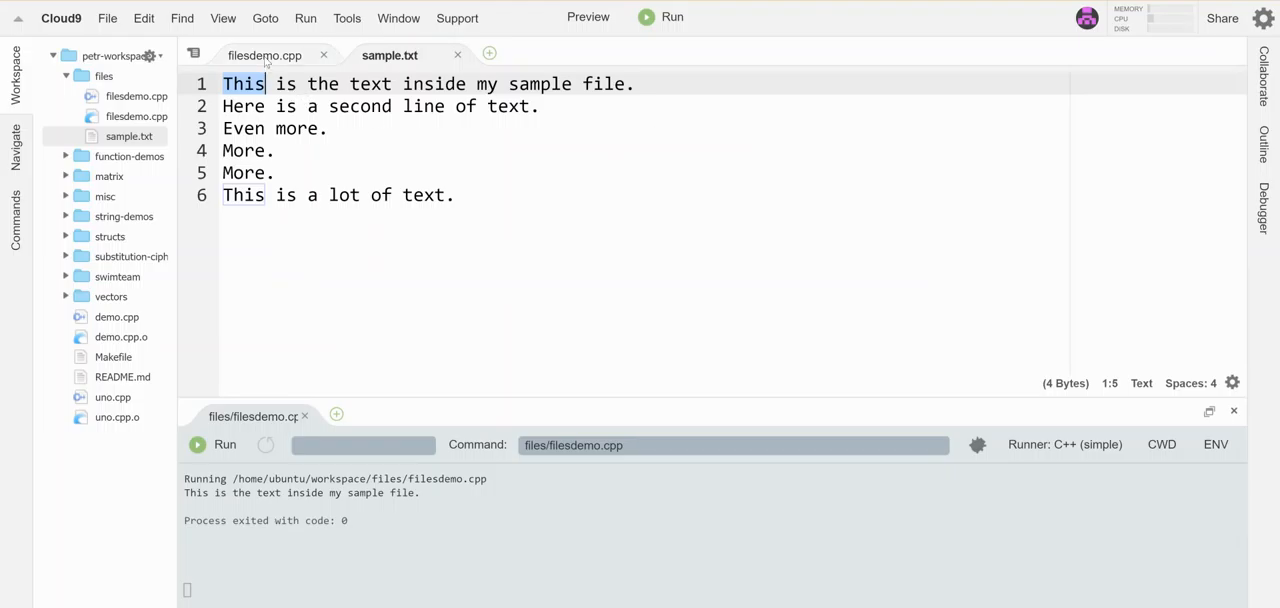
left_click(264, 56)
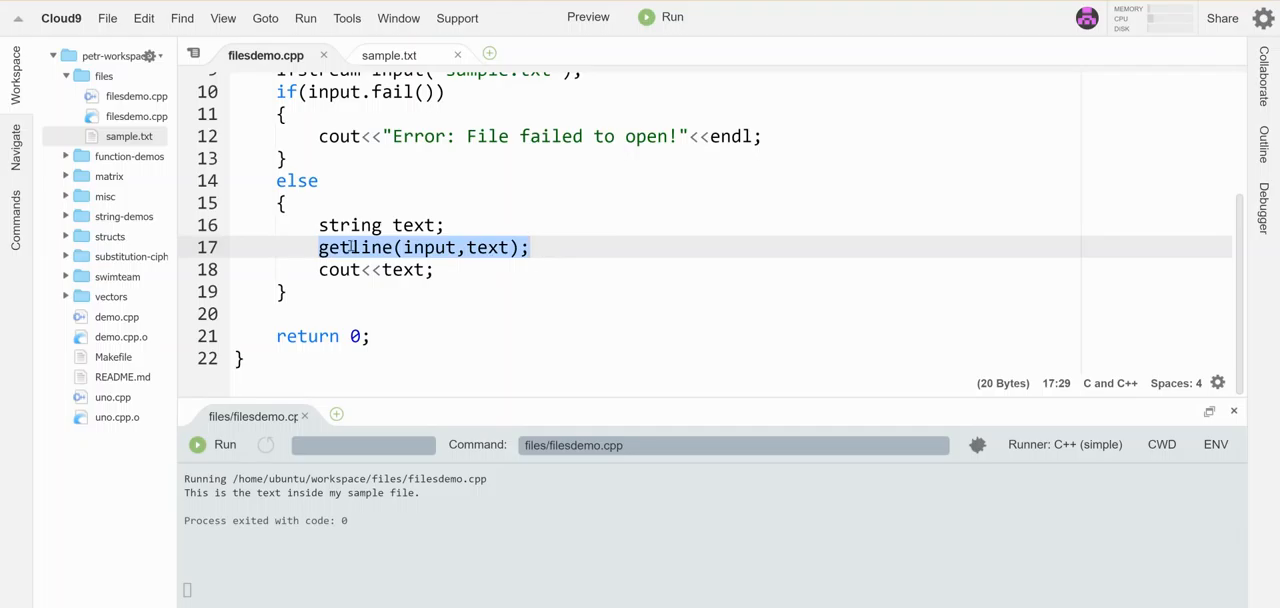
- Wrap getline in a while loop, print each line with endl, and run to show all six lines
left_click(422, 248)
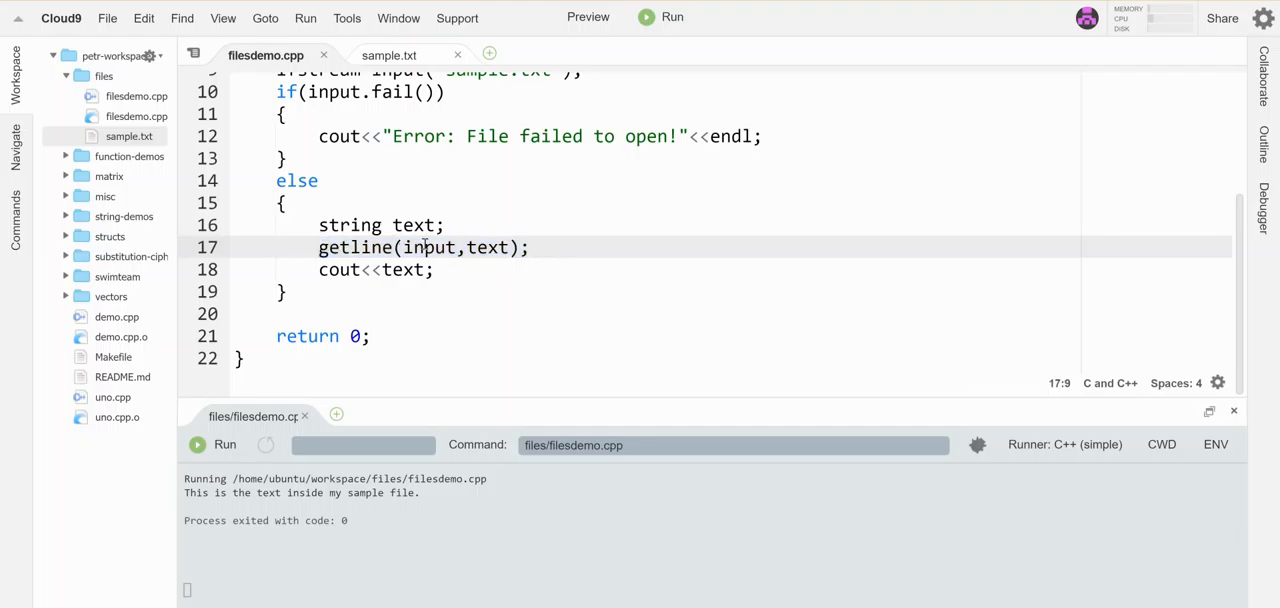
type("while (")
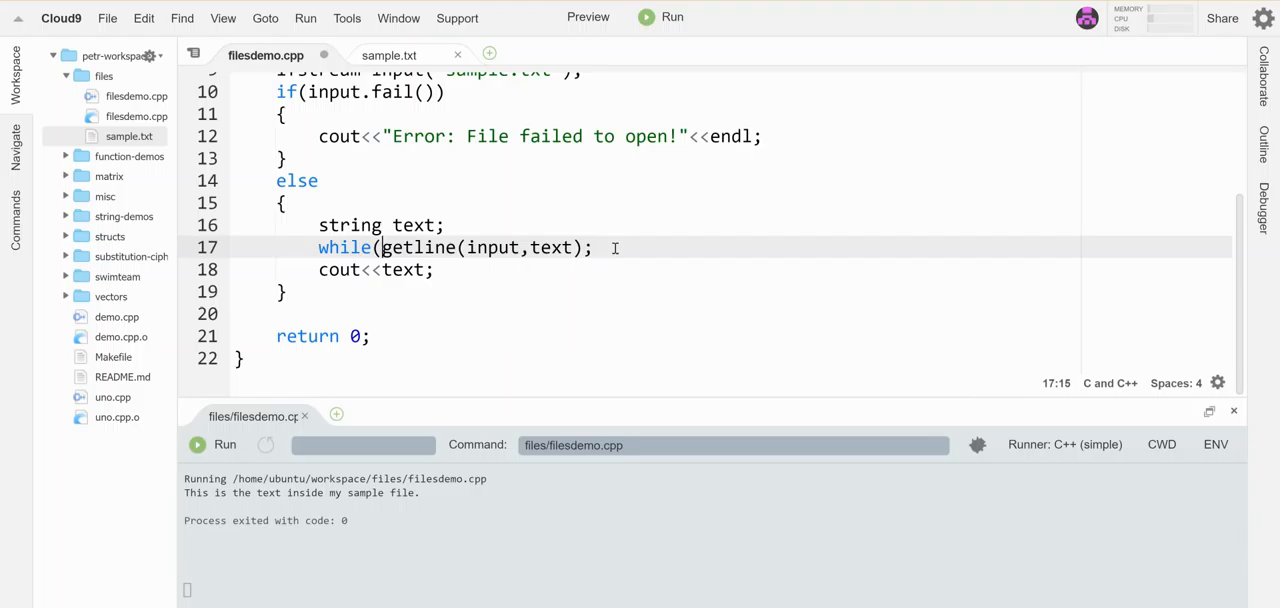
type("==tru")
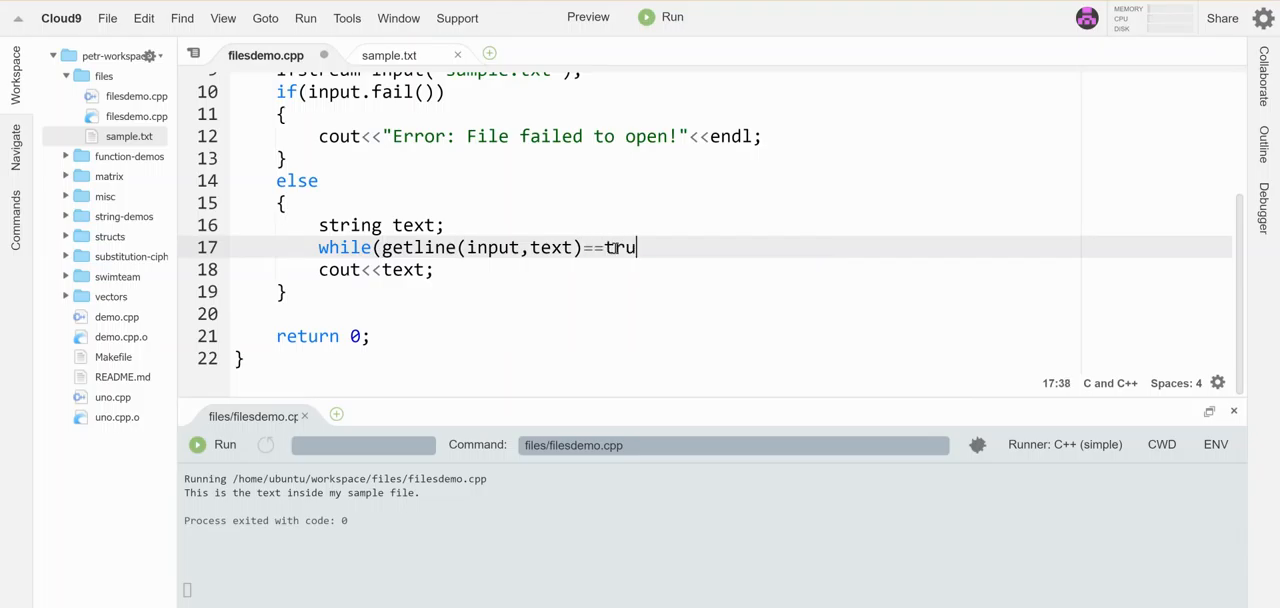
key("BackSpace")
type(")")
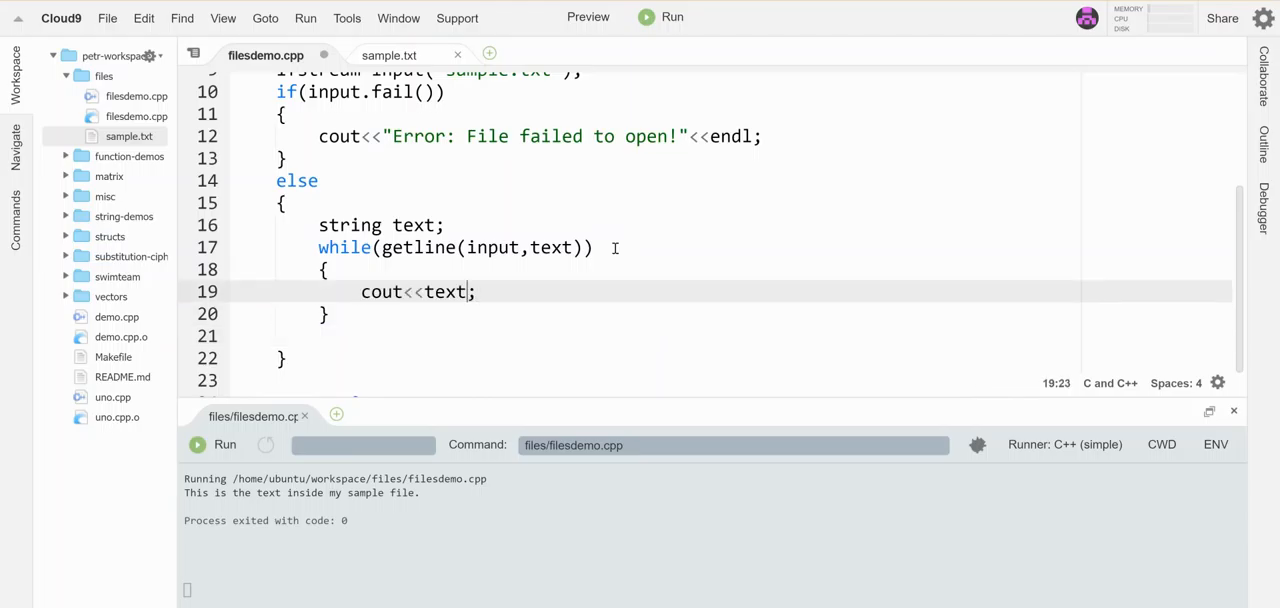
type("<<endl")
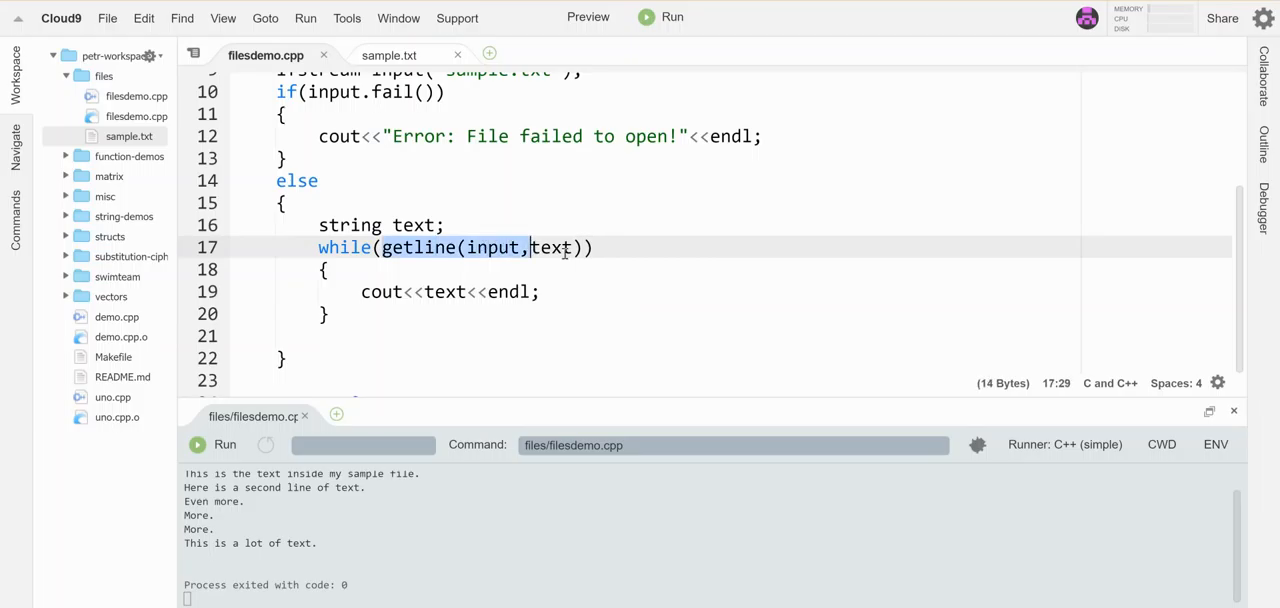
- Make the while condition input>>text and add input.close(); after the loop
type("input>")
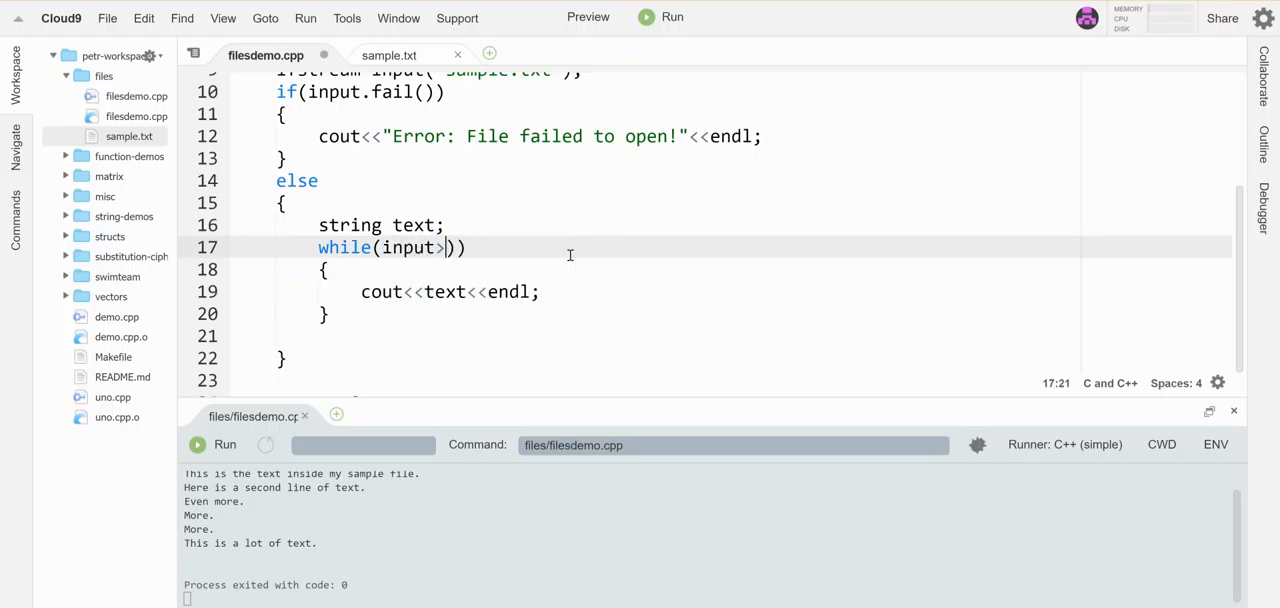
type(">text")
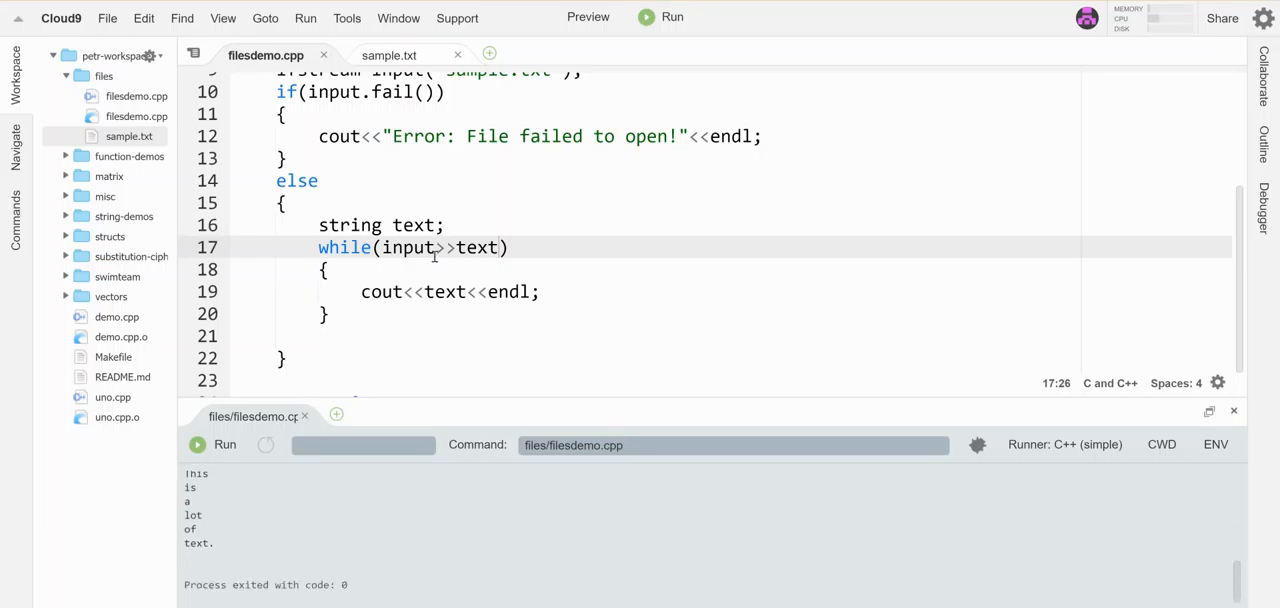
mouse_move(500, 292)
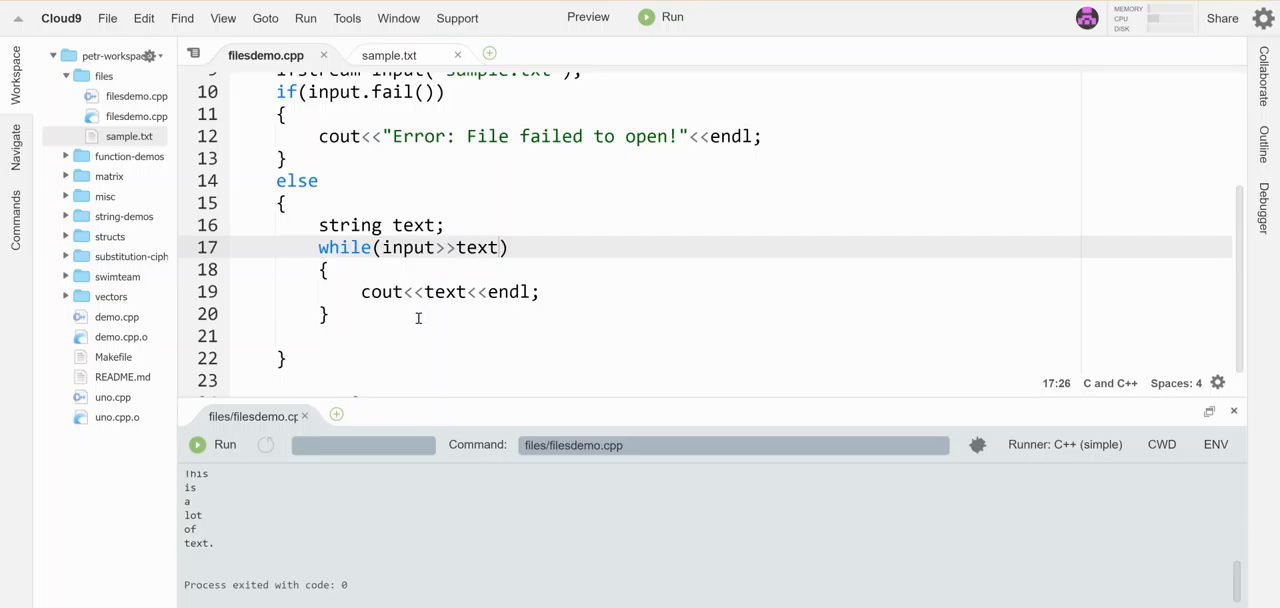
mouse_move(362, 316)
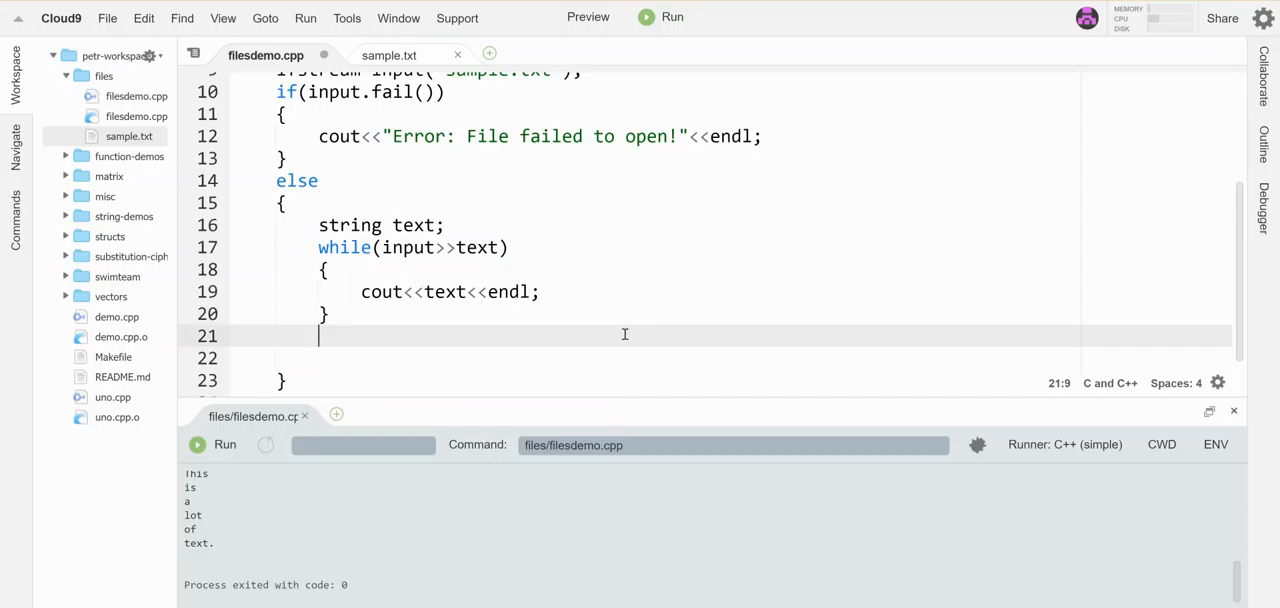
type("input.close()")
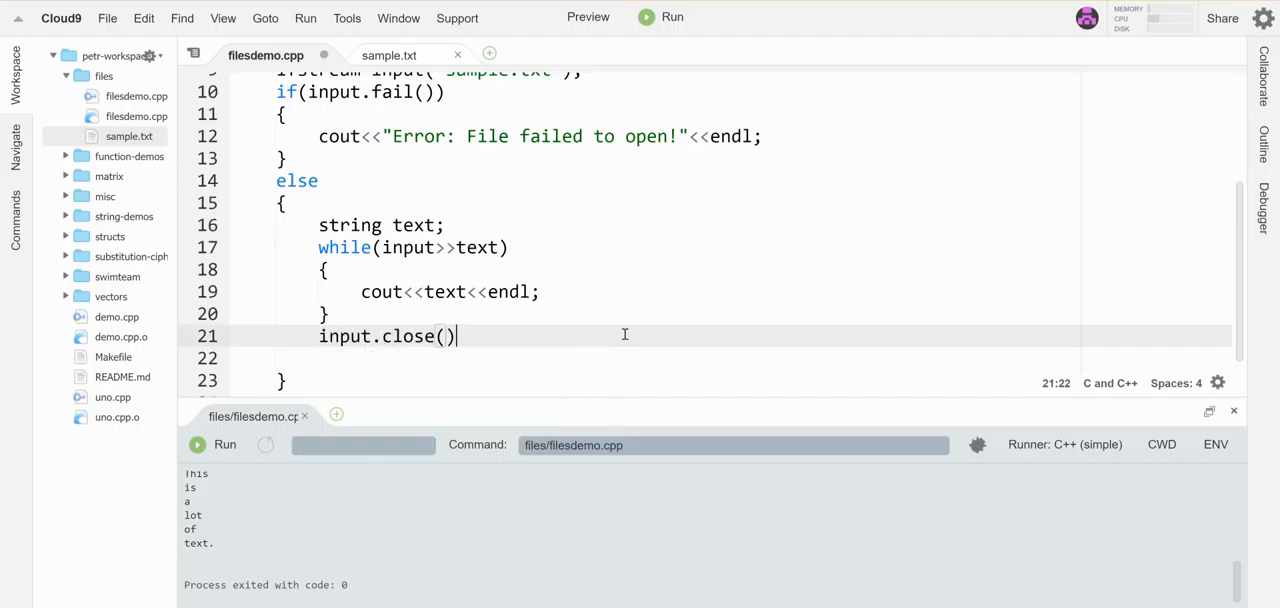
type(";")
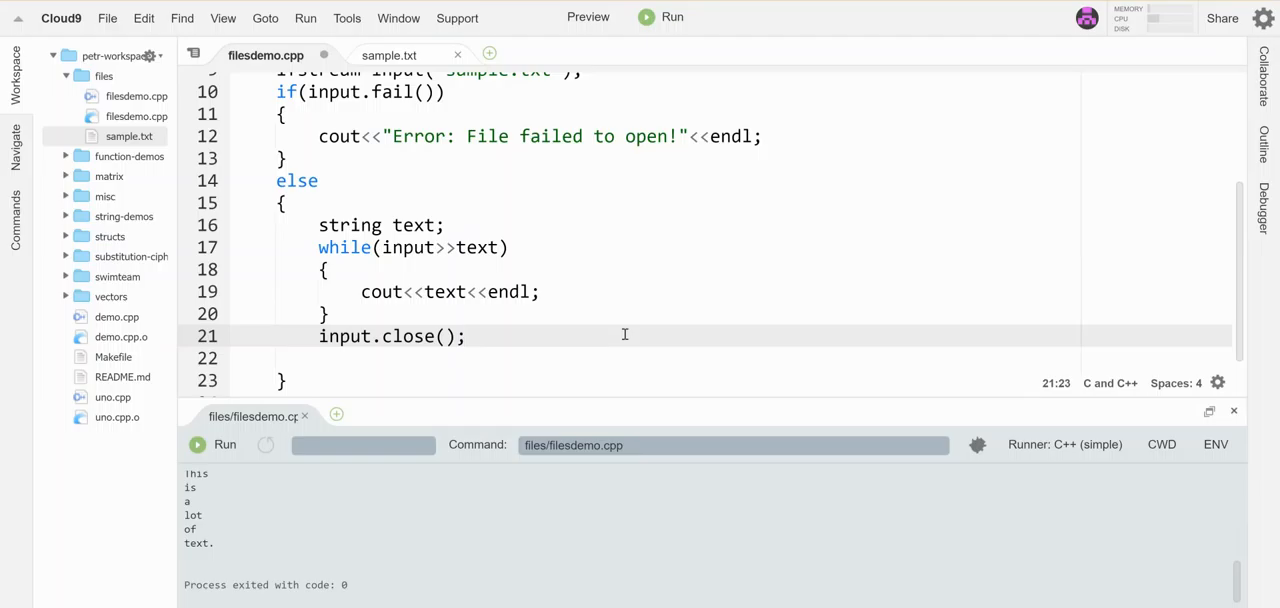